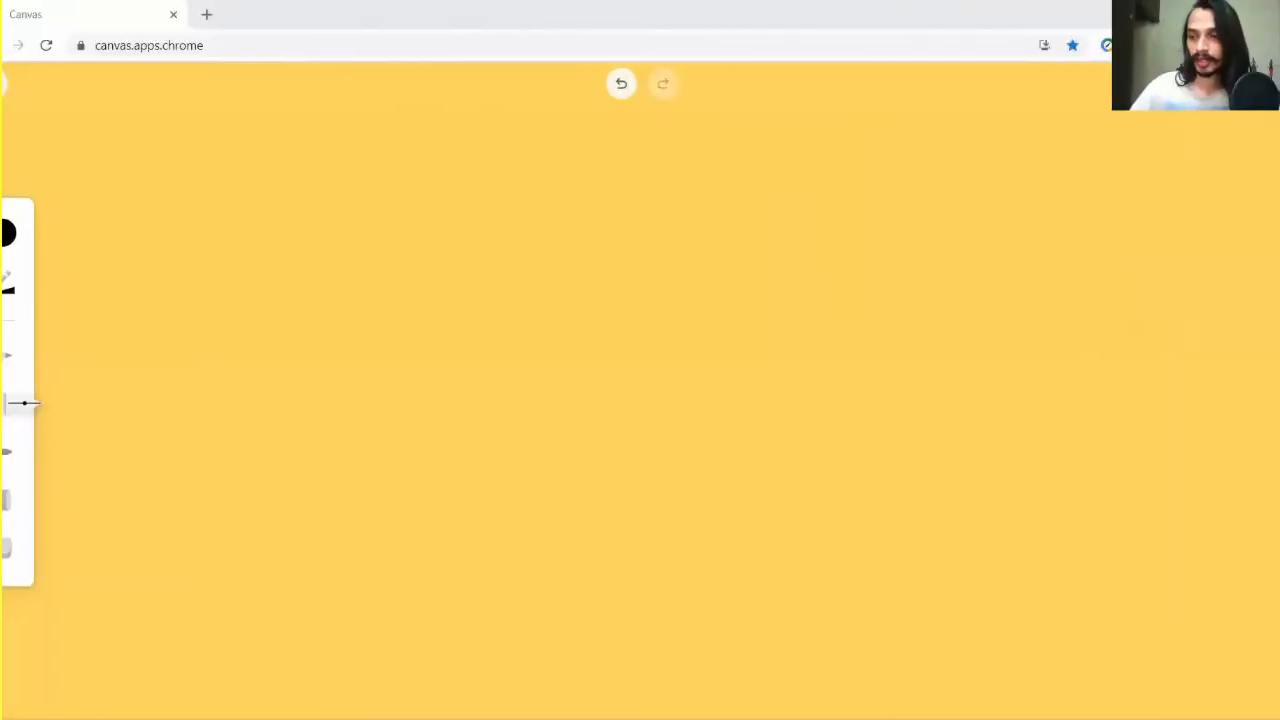
# Step: Write the underlined 'Purification' heading and the first arrow bullet, Distillation
pyautogui.click(990, 110)
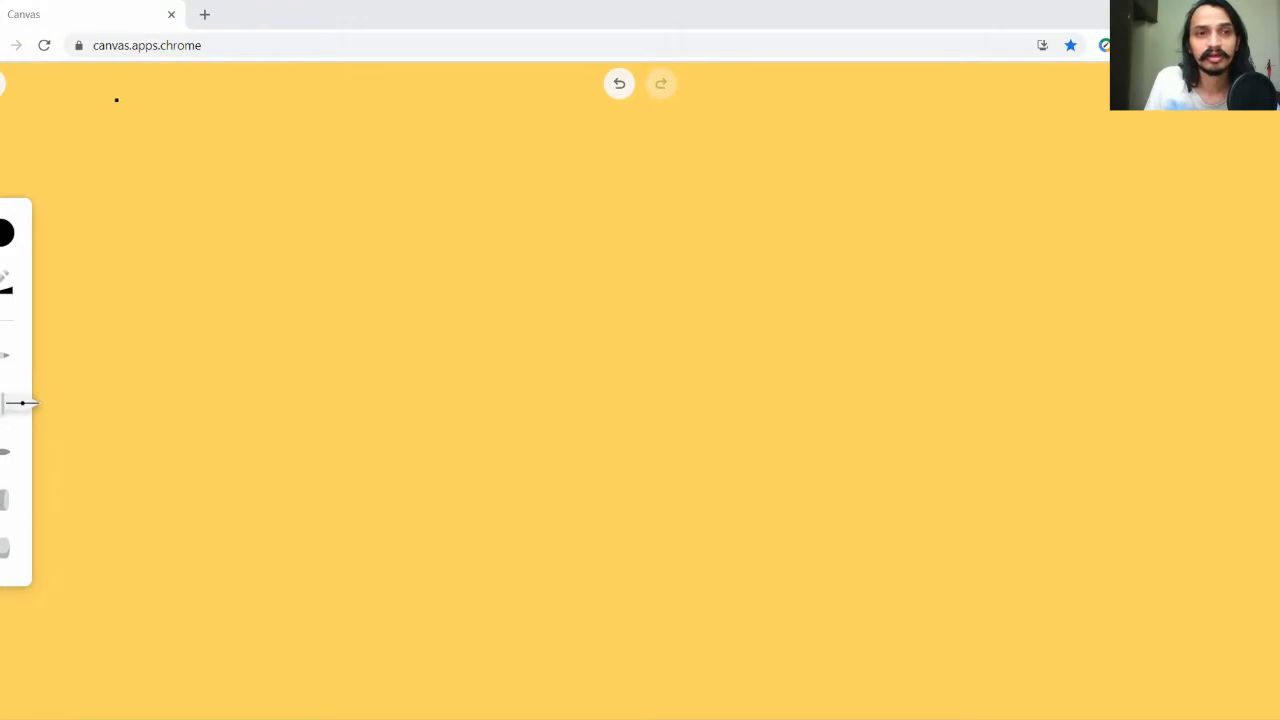
pyautogui.moveTo(95, 110); pyautogui.dragTo(175, 110)
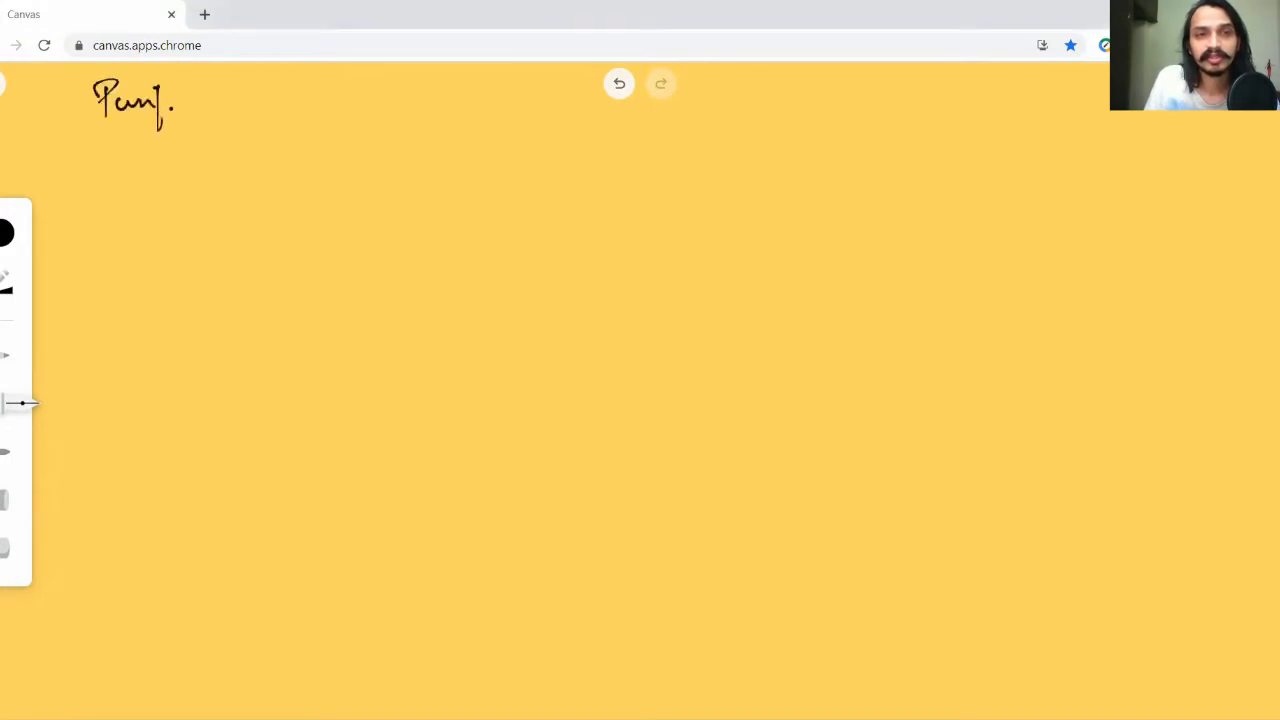
pyautogui.moveTo(175, 100); pyautogui.dragTo(270, 100)
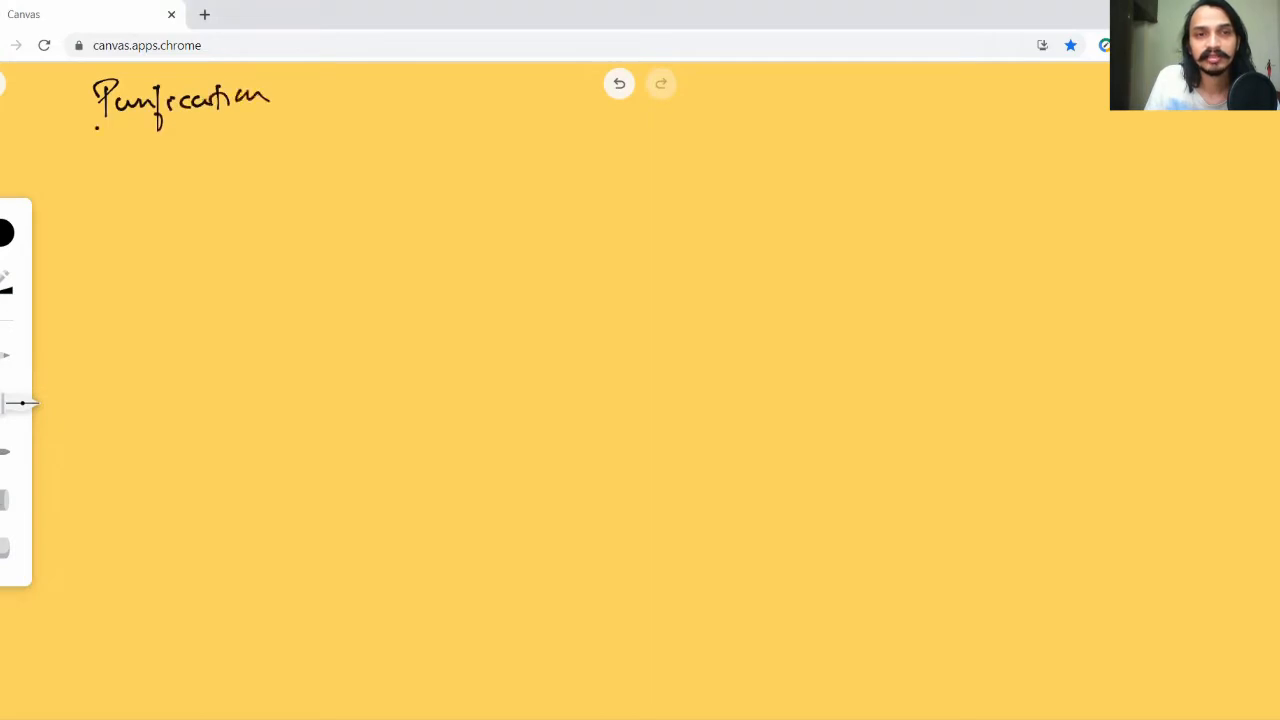
pyautogui.moveTo(95, 128); pyautogui.dragTo(270, 120)
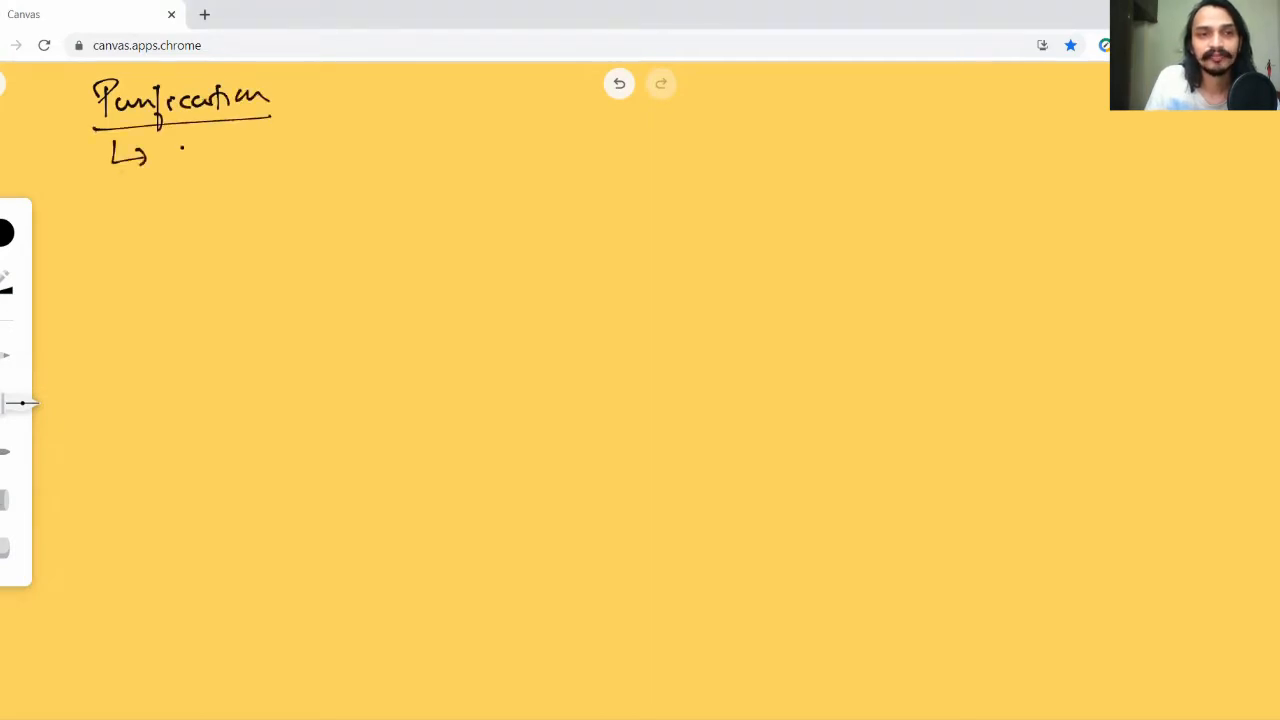
pyautogui.moveTo(175, 145); pyautogui.dragTo(240, 150)
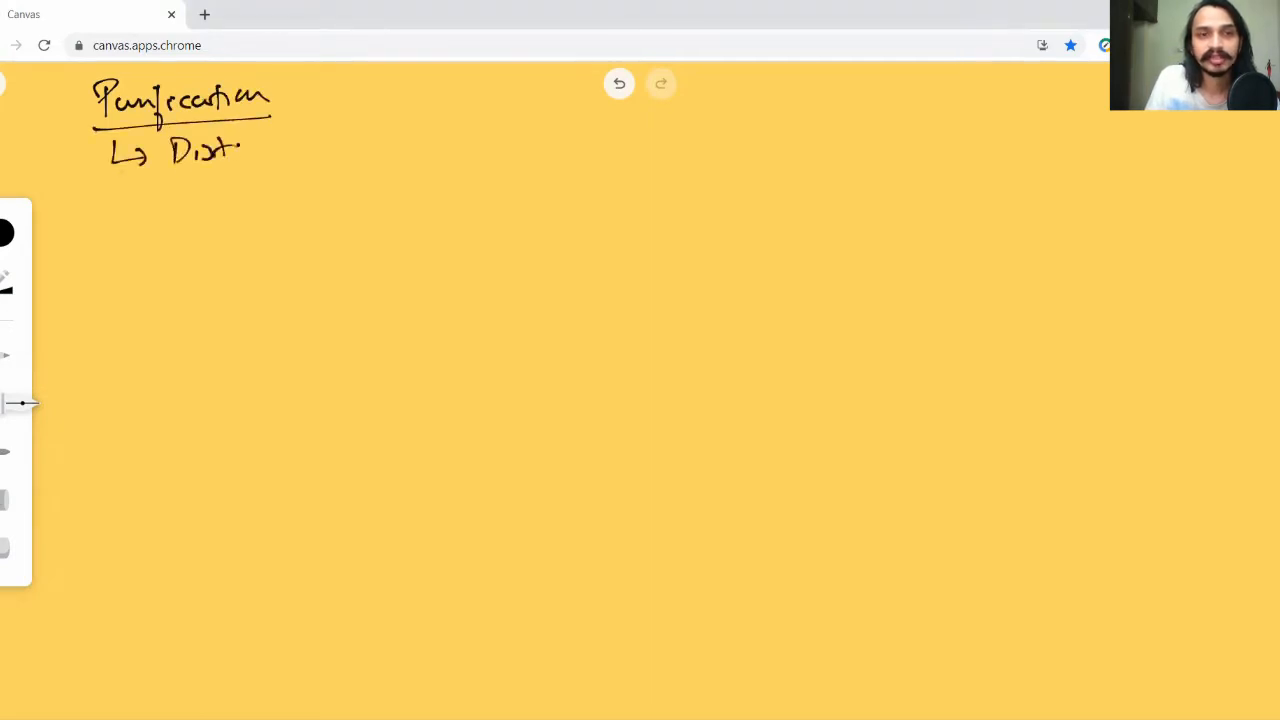
pyautogui.moveTo(240, 148); pyautogui.dragTo(340, 148)
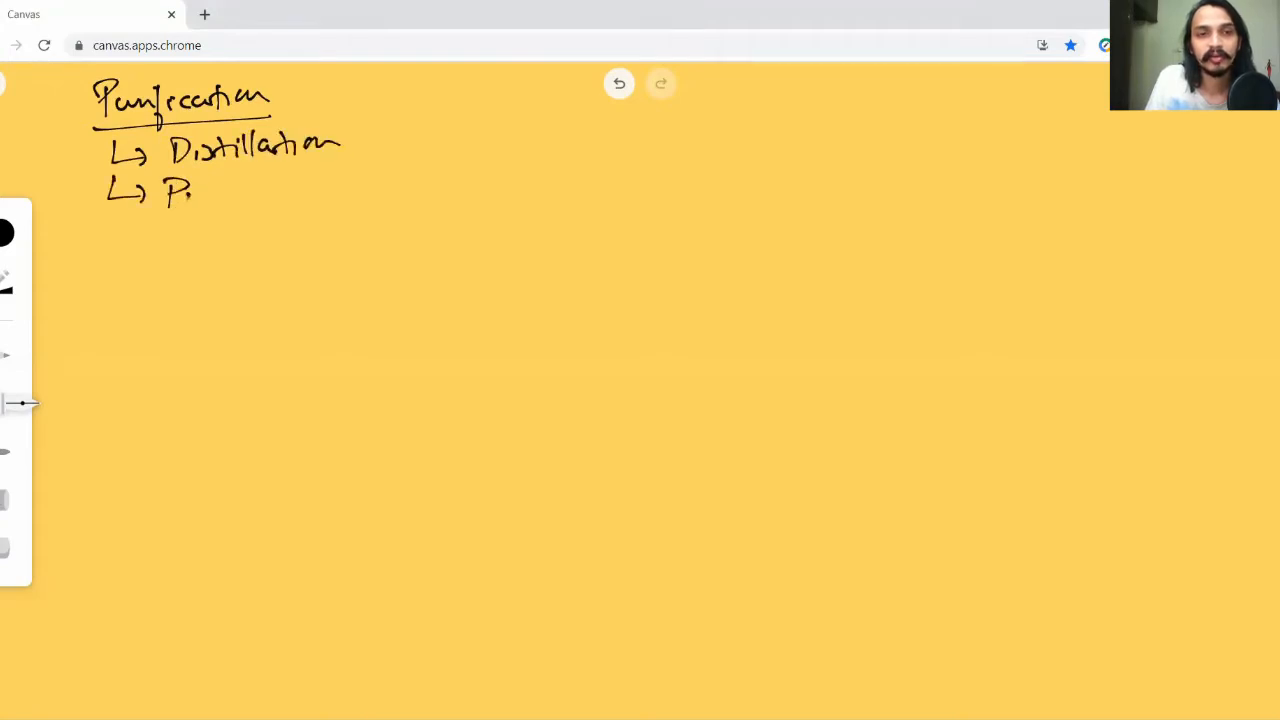
# Step: Add arrow-bulleted Poling, Liquation and Electrolytic refining beneath Distillation
pyautogui.moveTo(190, 195); pyautogui.dragTo(270, 200)
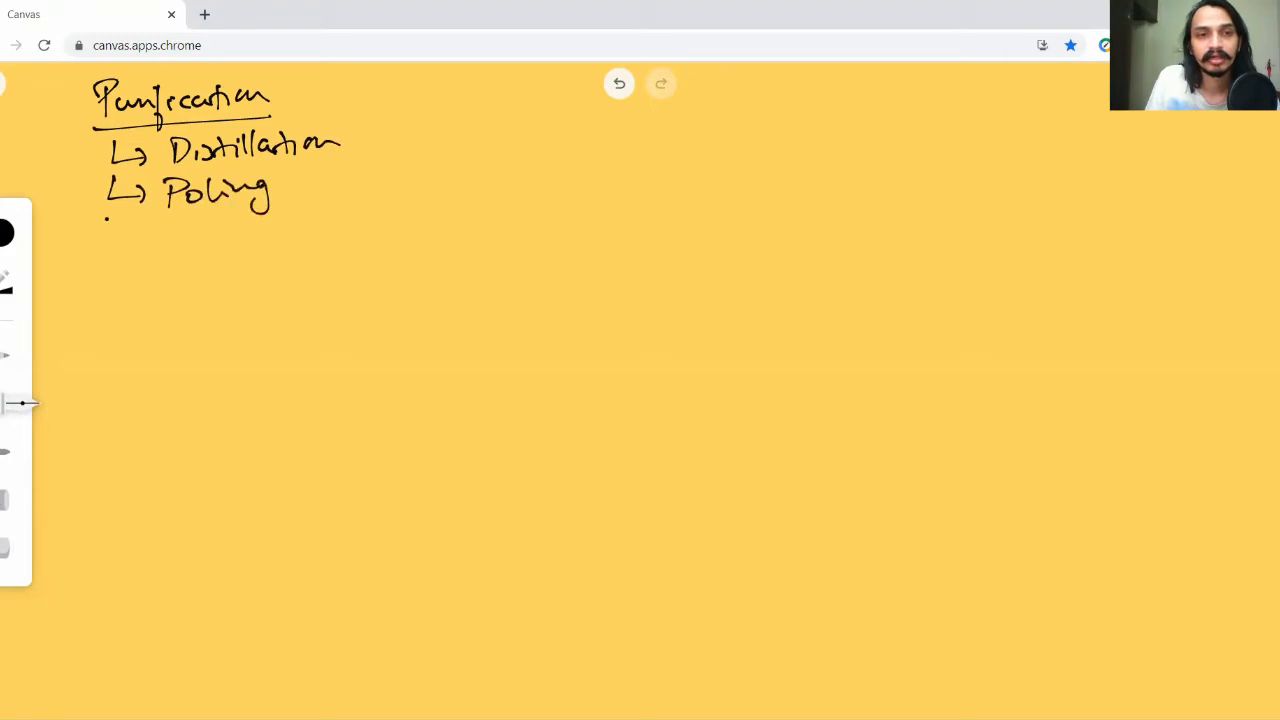
pyautogui.moveTo(108, 215); pyautogui.dragTo(150, 245)
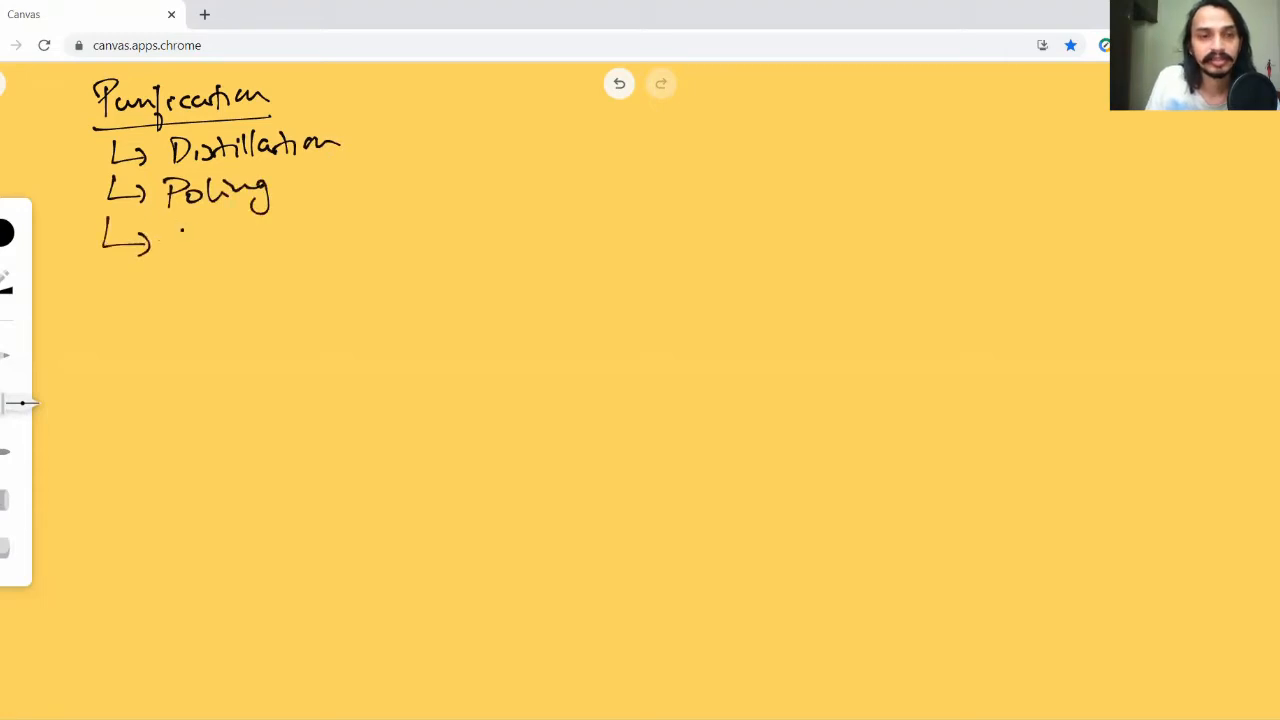
pyautogui.moveTo(175, 245); pyautogui.dragTo(280, 240)
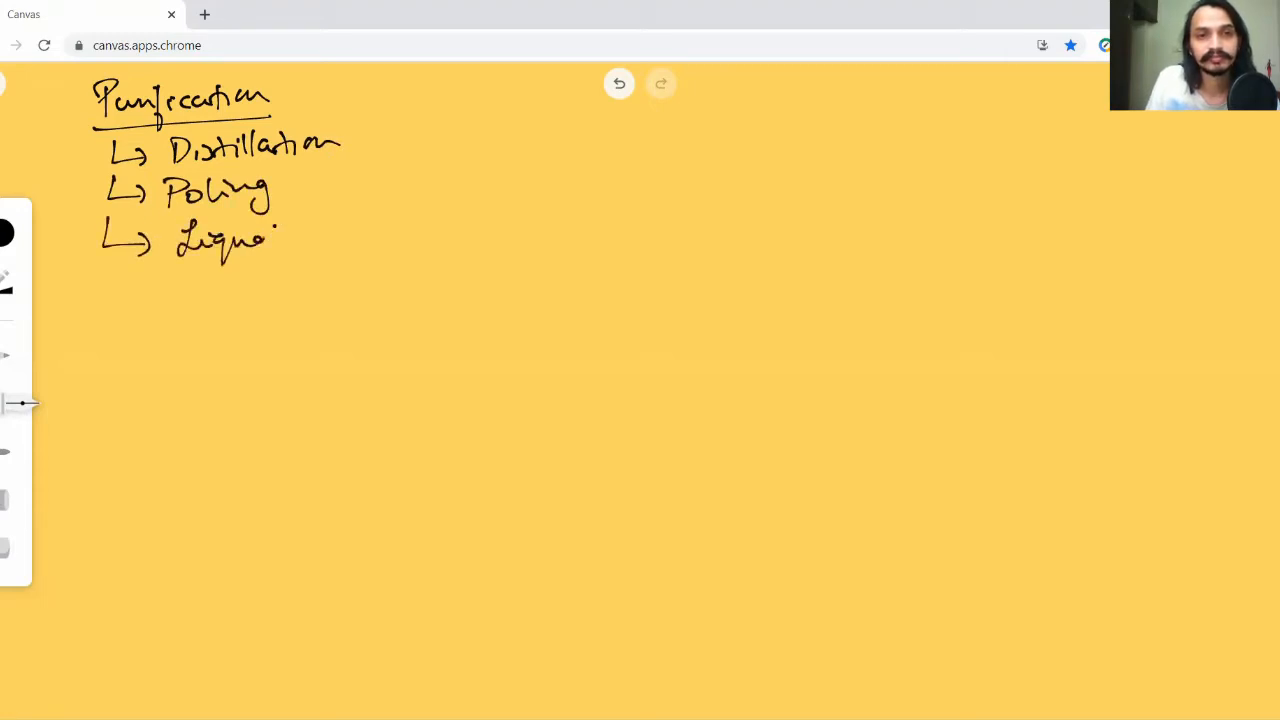
pyautogui.moveTo(280, 235); pyautogui.dragTo(322, 240)
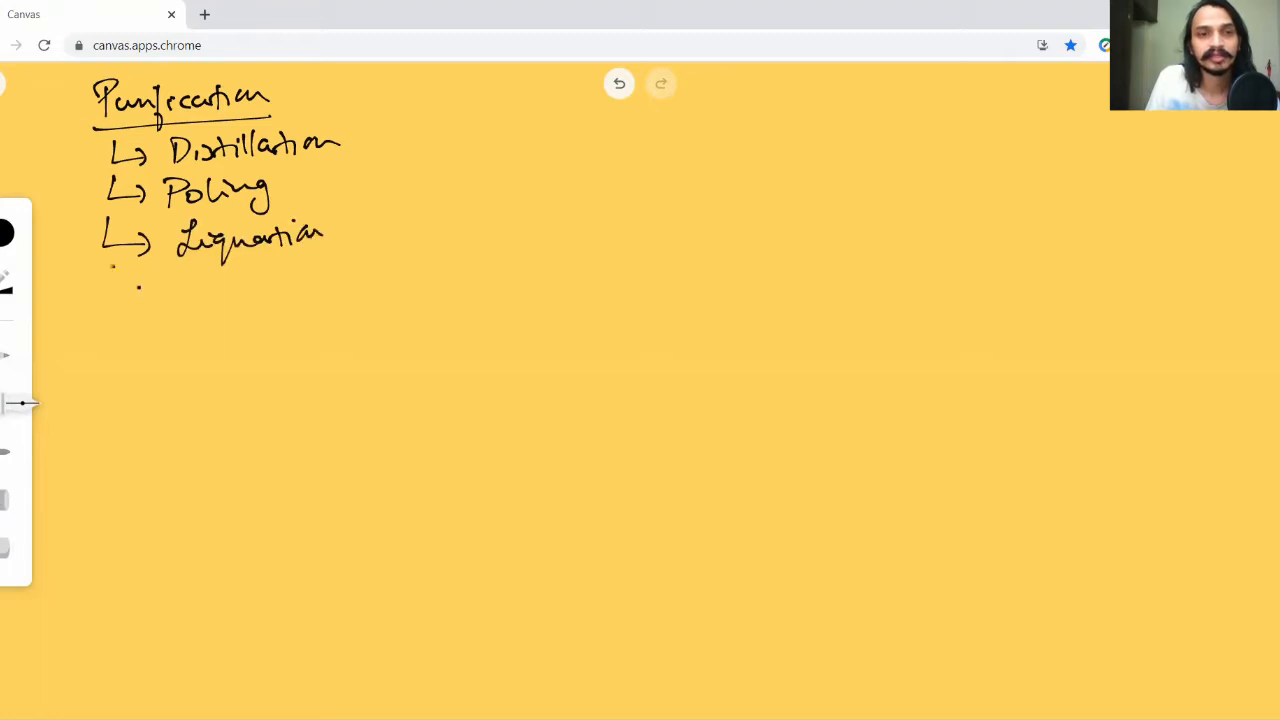
pyautogui.moveTo(100, 290); pyautogui.dragTo(215, 290)
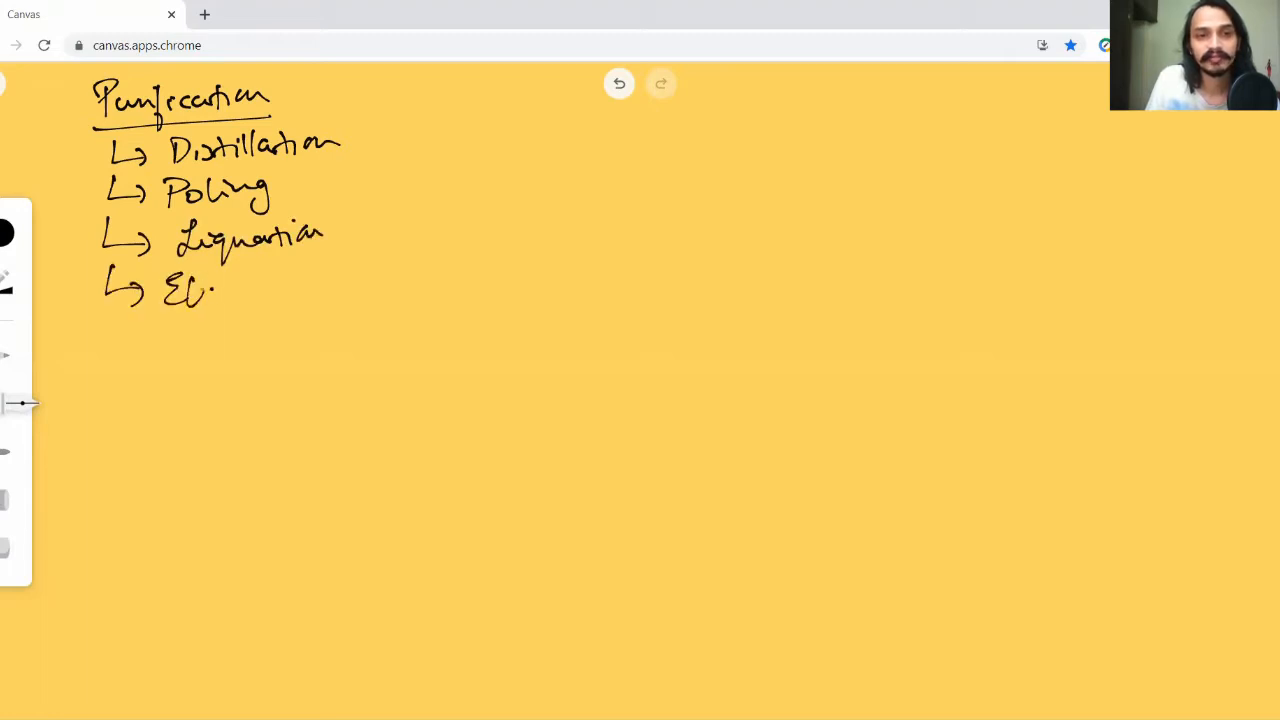
pyautogui.moveTo(185, 295); pyautogui.dragTo(265, 295)
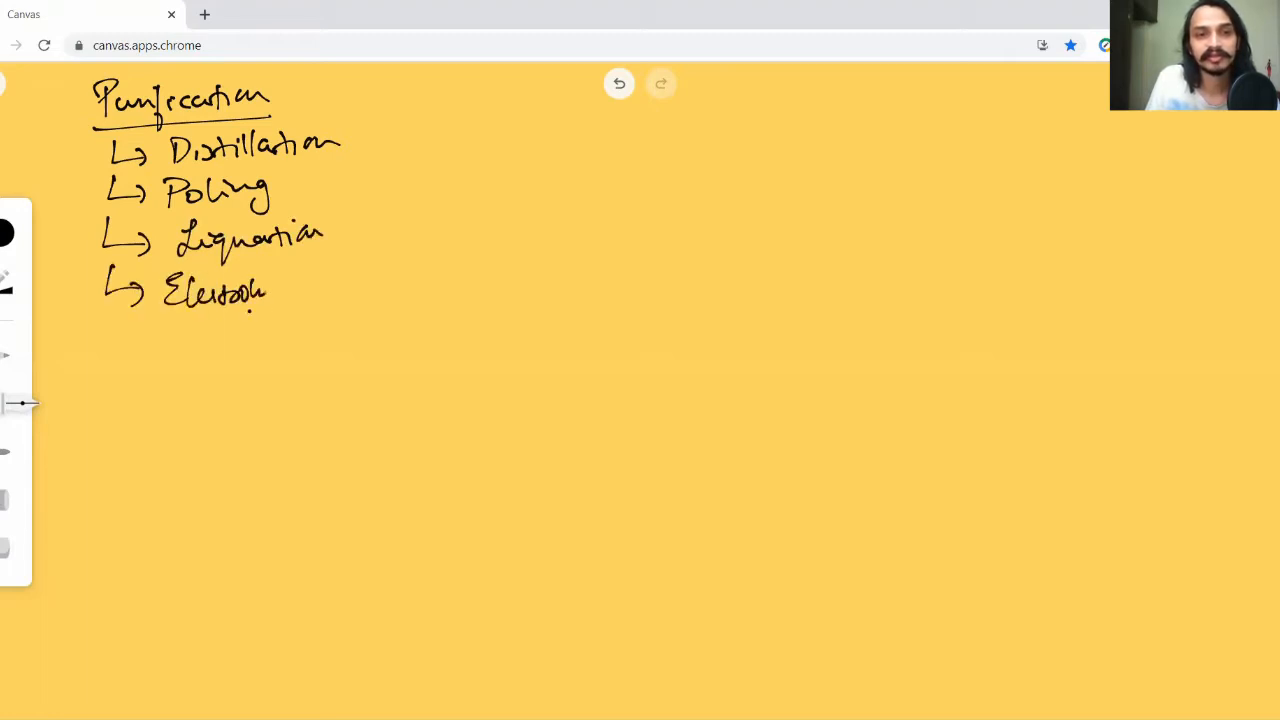
pyautogui.moveTo(265, 290); pyautogui.dragTo(350, 300)
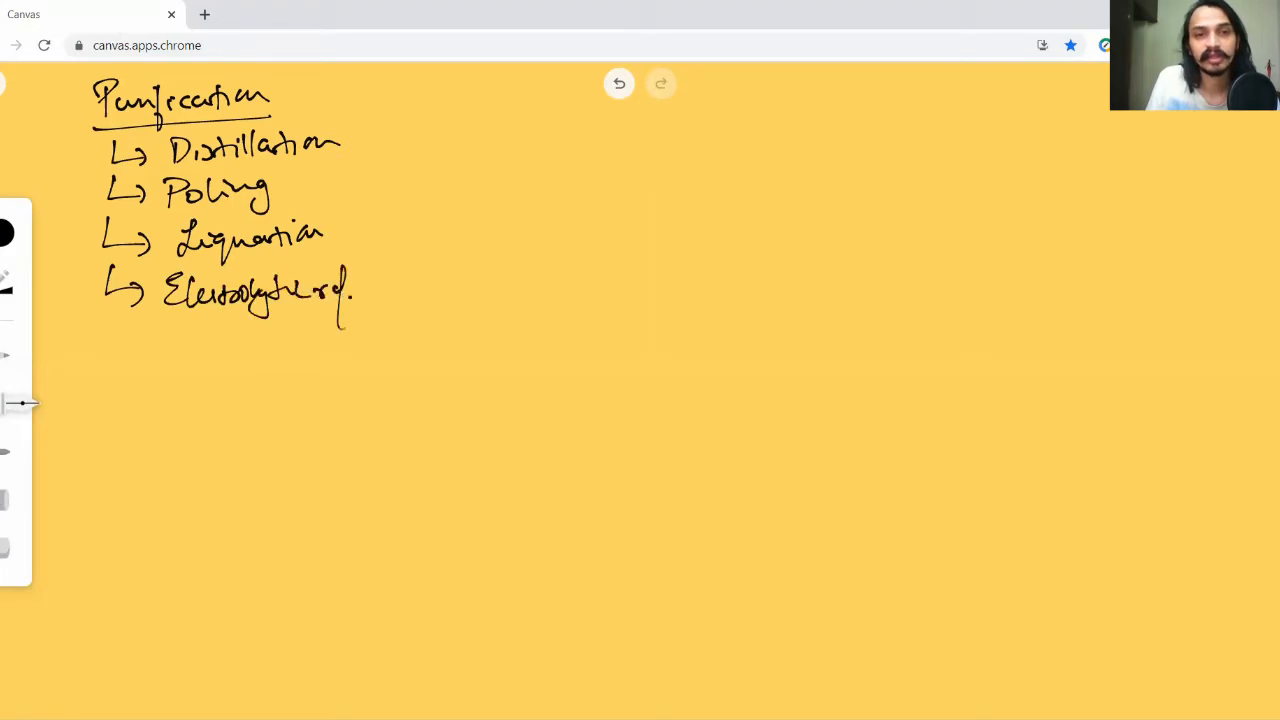
pyautogui.moveTo(340, 300); pyautogui.dragTo(420, 290)
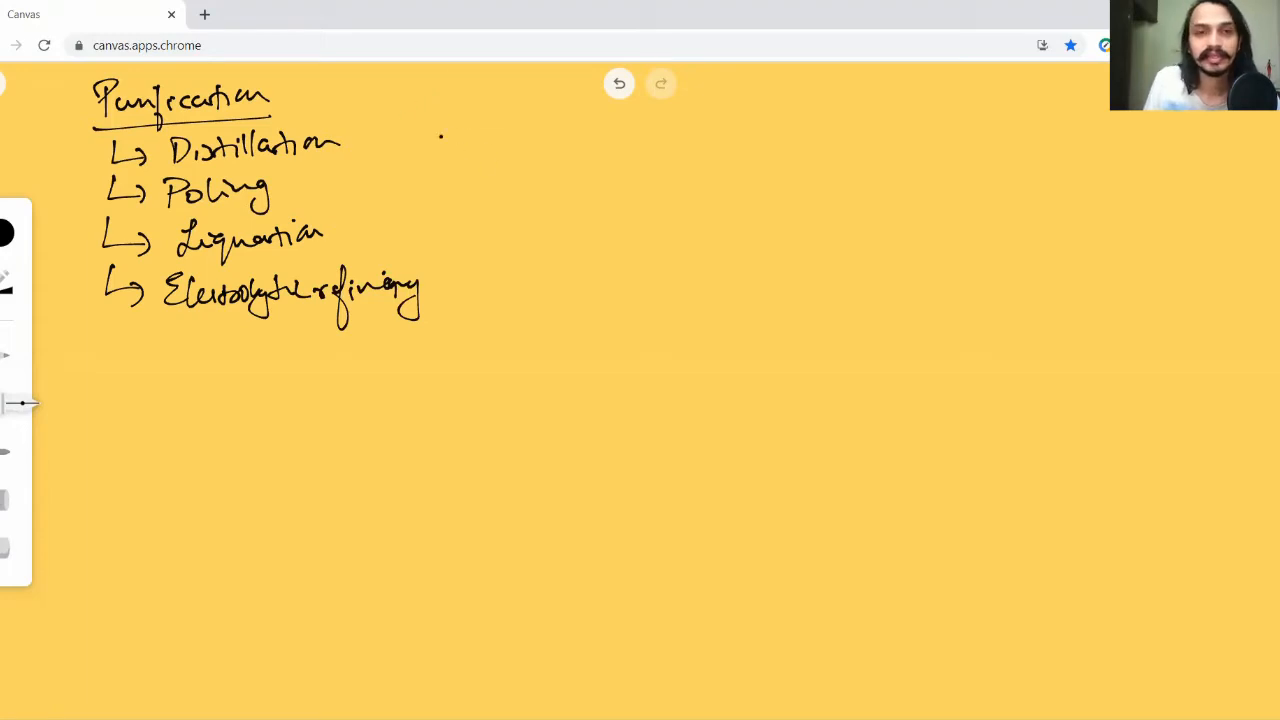
# Step: Draw an arrow right of Distillation and handwrite 'Metal has low boiling point'
pyautogui.moveTo(407, 139); pyautogui.dragTo(528, 145)
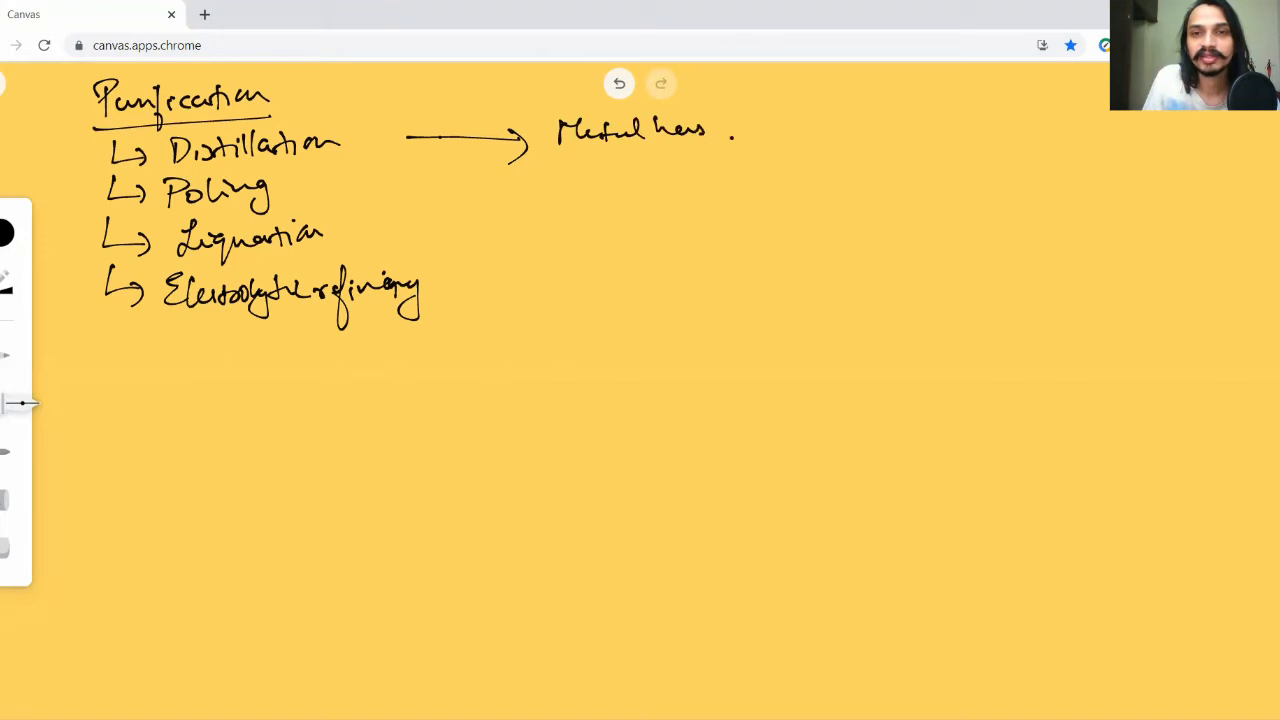
pyautogui.moveTo(725, 130); pyautogui.dragTo(830, 130)
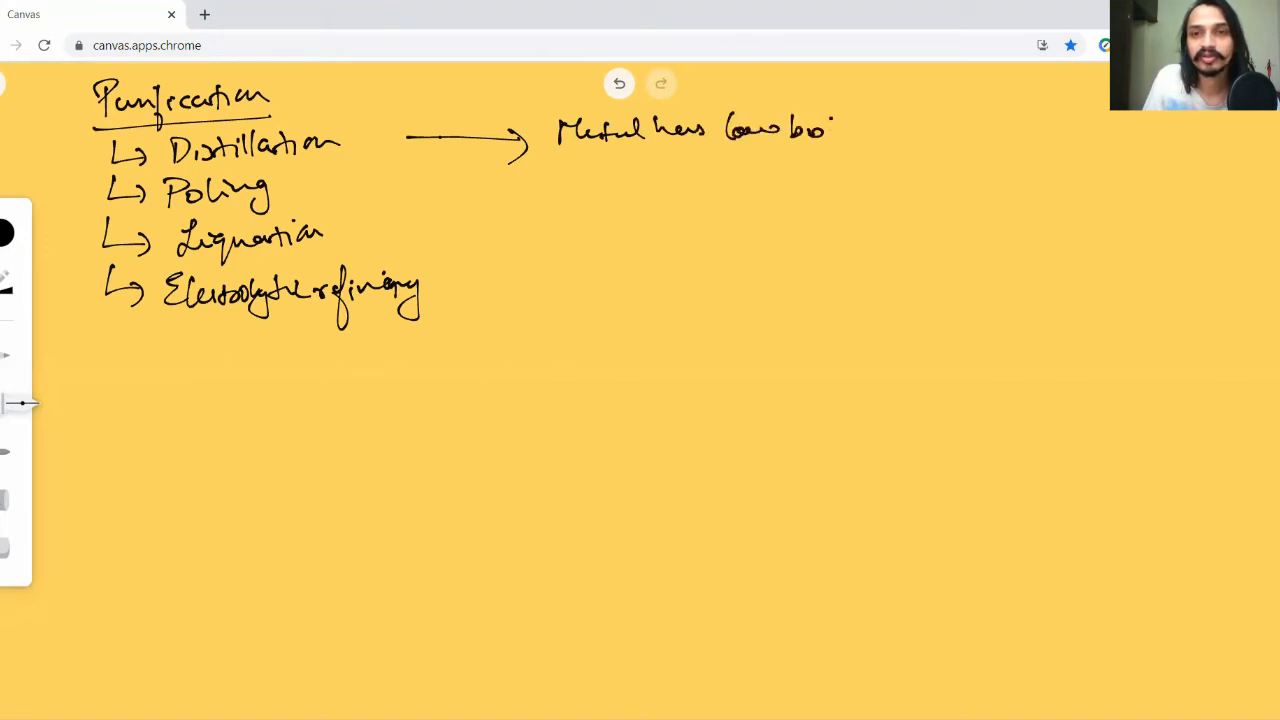
pyautogui.moveTo(800, 130); pyautogui.dragTo(905, 130)
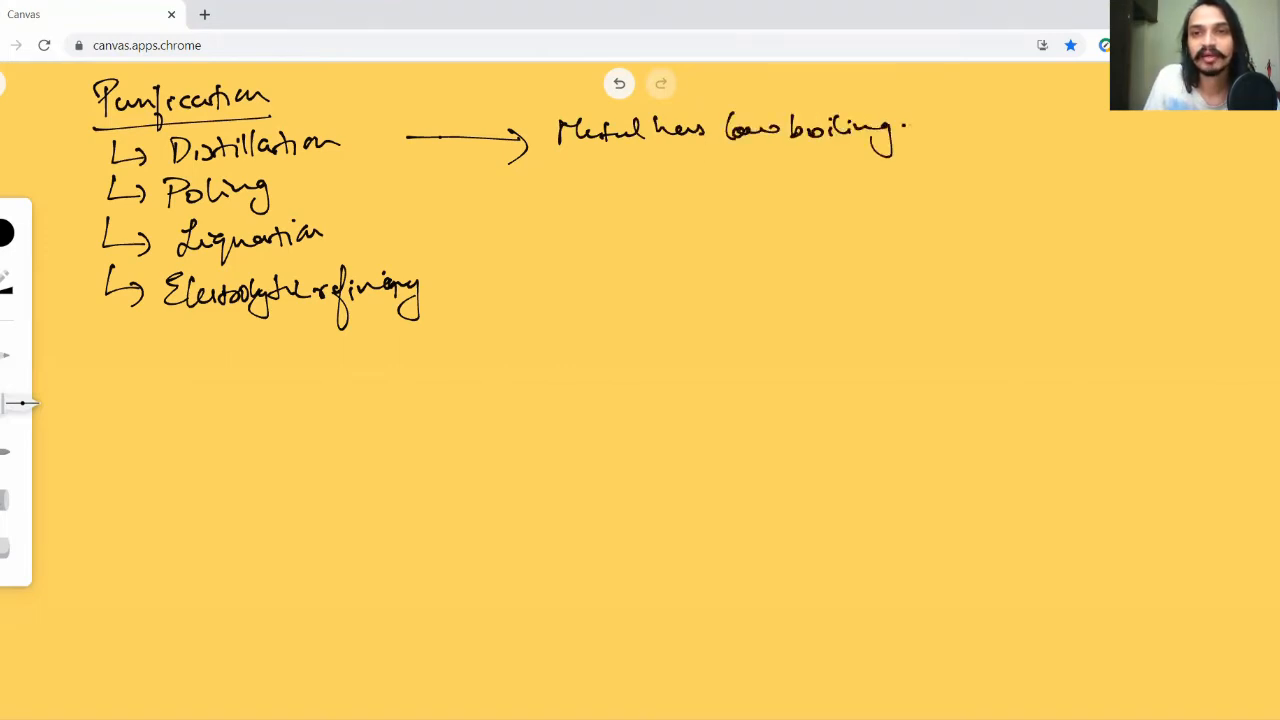
pyautogui.moveTo(890, 130); pyautogui.dragTo(970, 125)
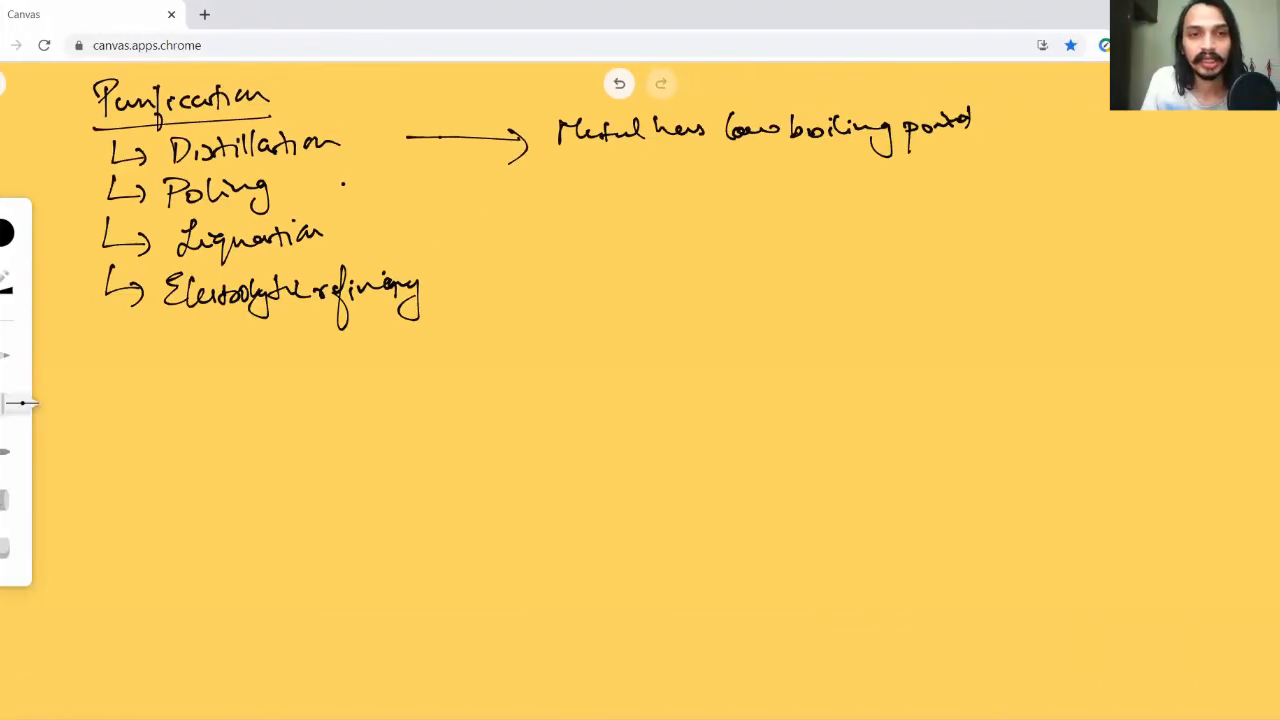
# Step: Extend Poling with Pole → oxidation → Slag, and write Tin after Liquation
pyautogui.moveTo(350, 188); pyautogui.dragTo(410, 185)
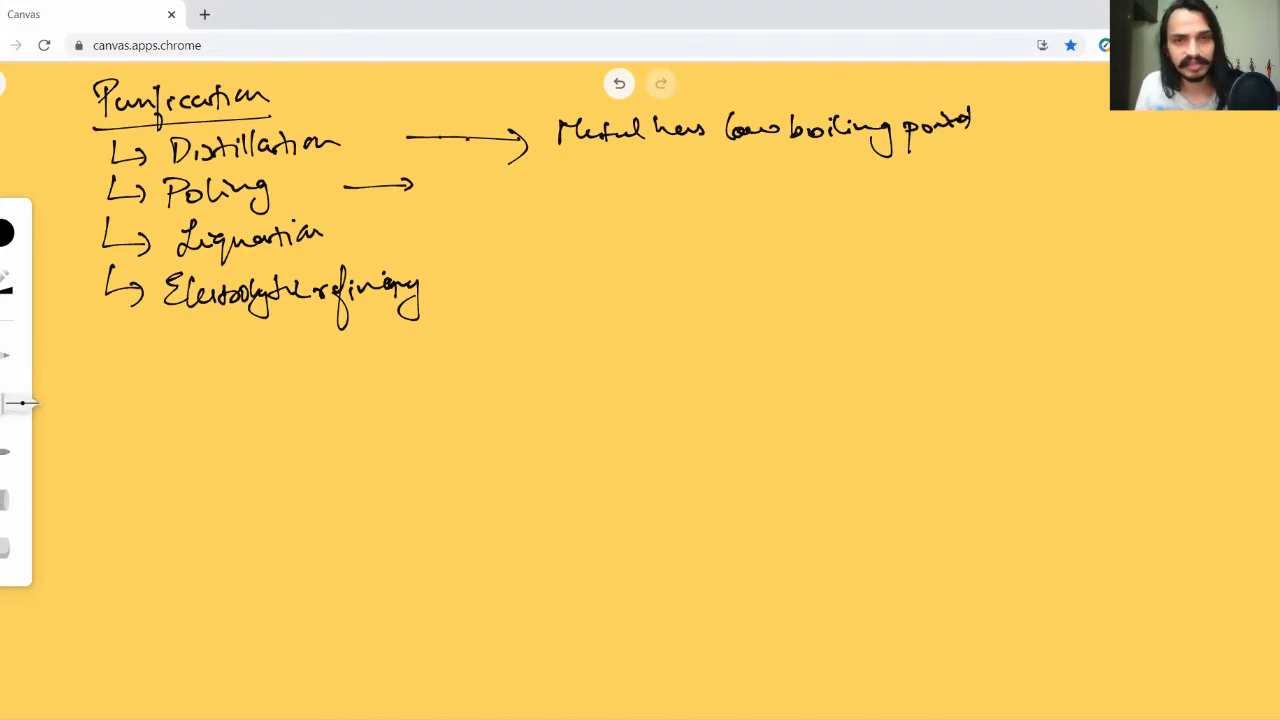
pyautogui.click(332, 187)
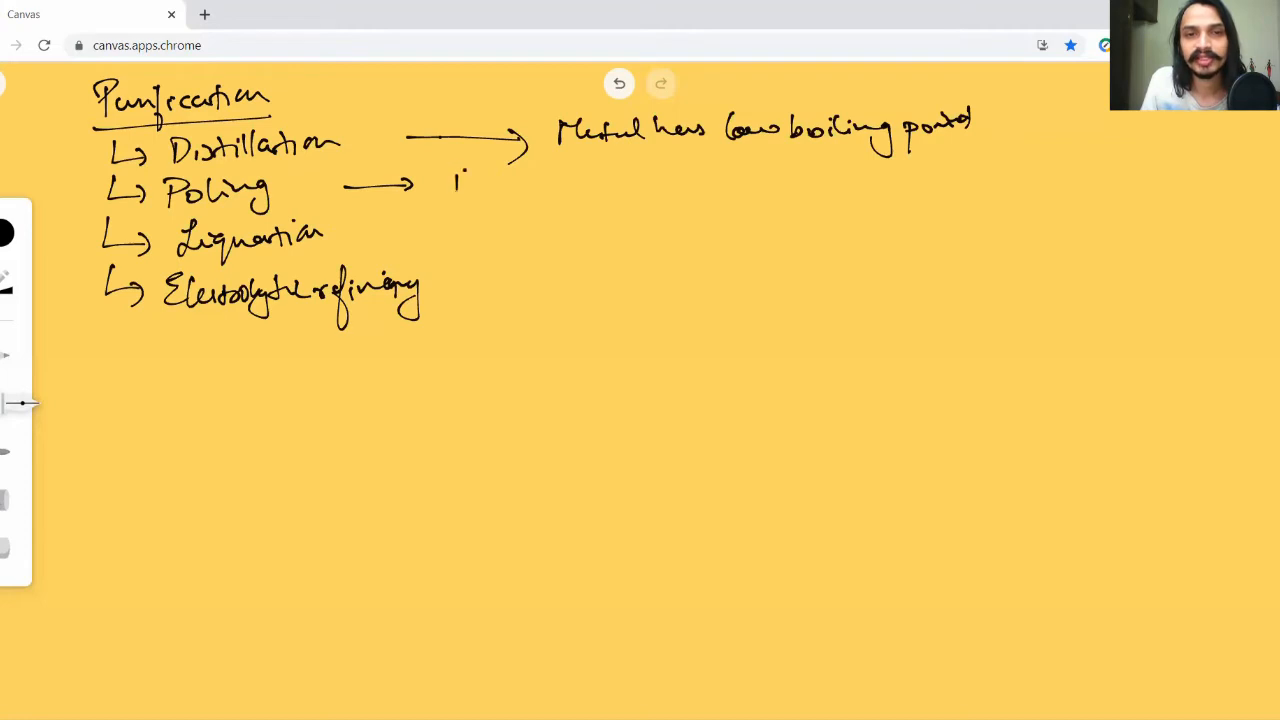
pyautogui.moveTo(445, 185); pyautogui.dragTo(540, 175)
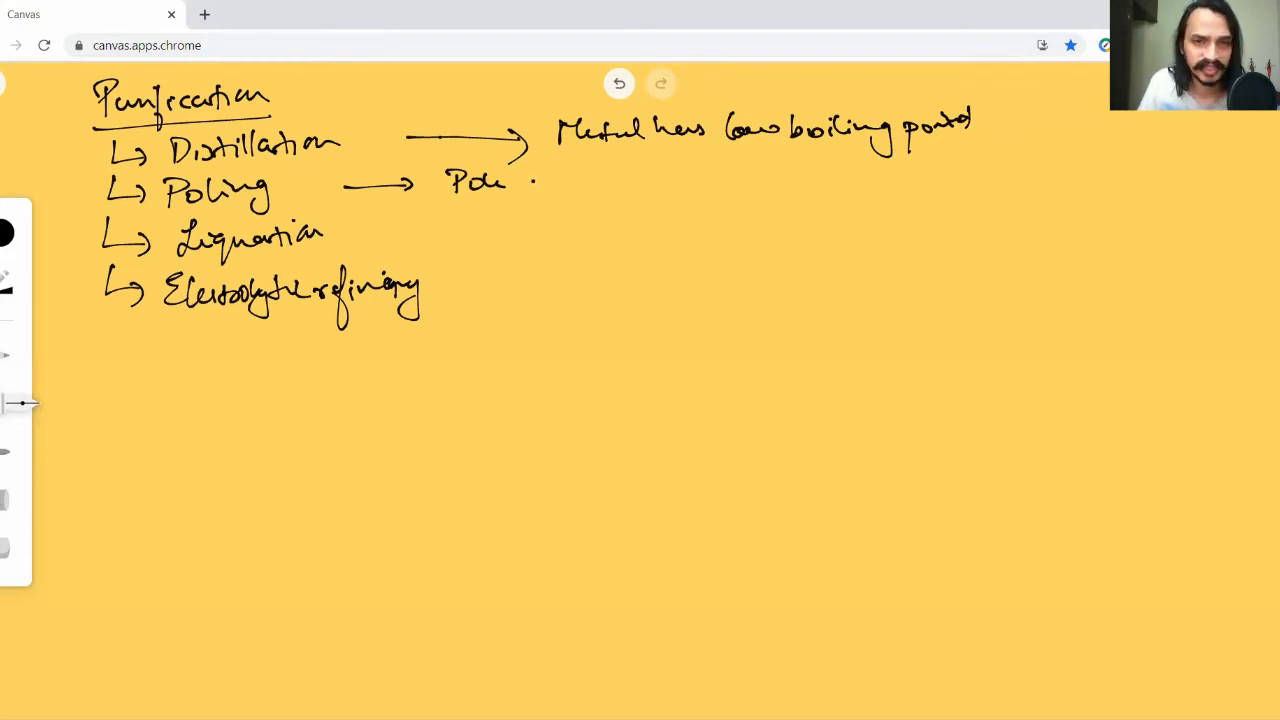
pyautogui.moveTo(530, 180); pyautogui.dragTo(655, 178)
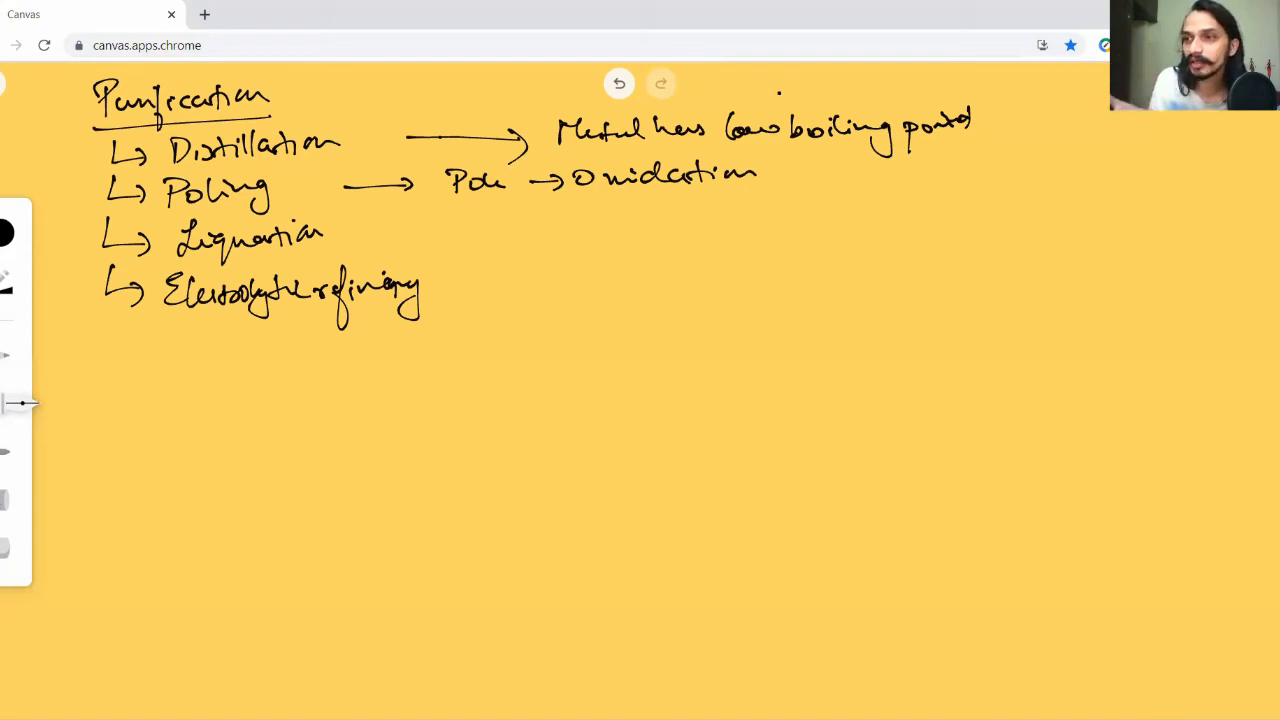
pyautogui.moveTo(1031, 25)
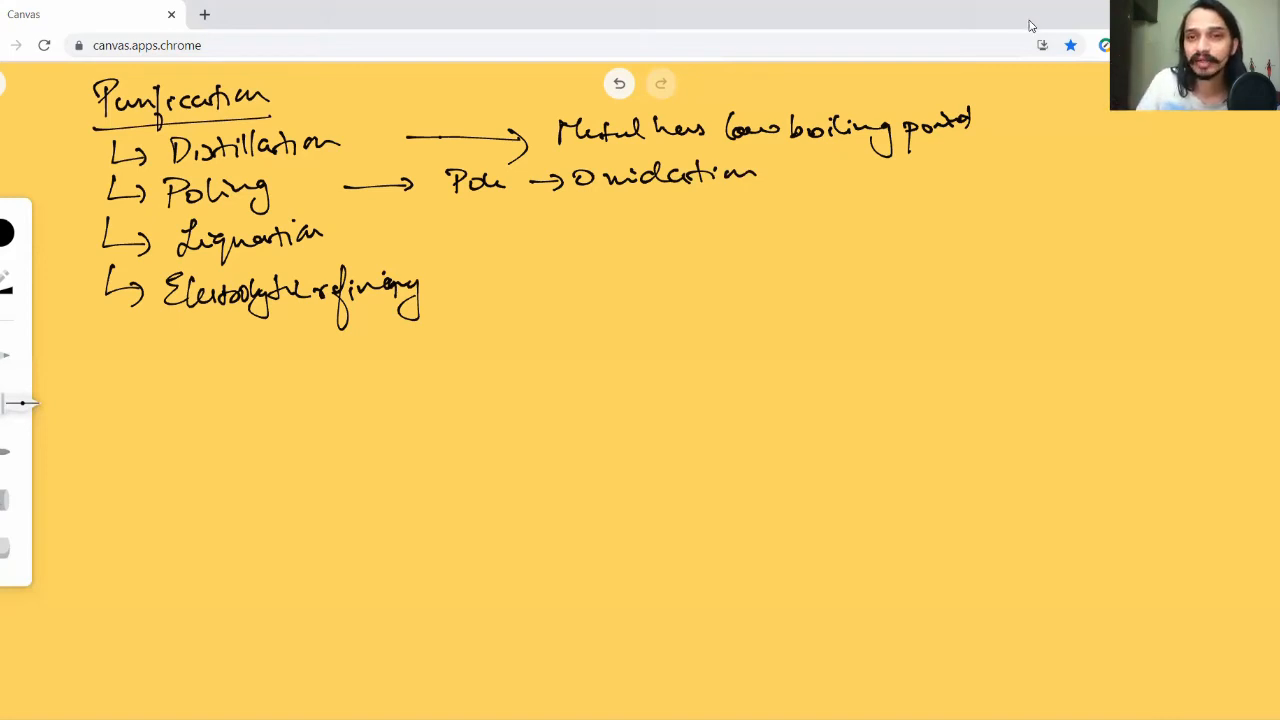
pyautogui.moveTo(785, 178); pyautogui.dragTo(855, 170)
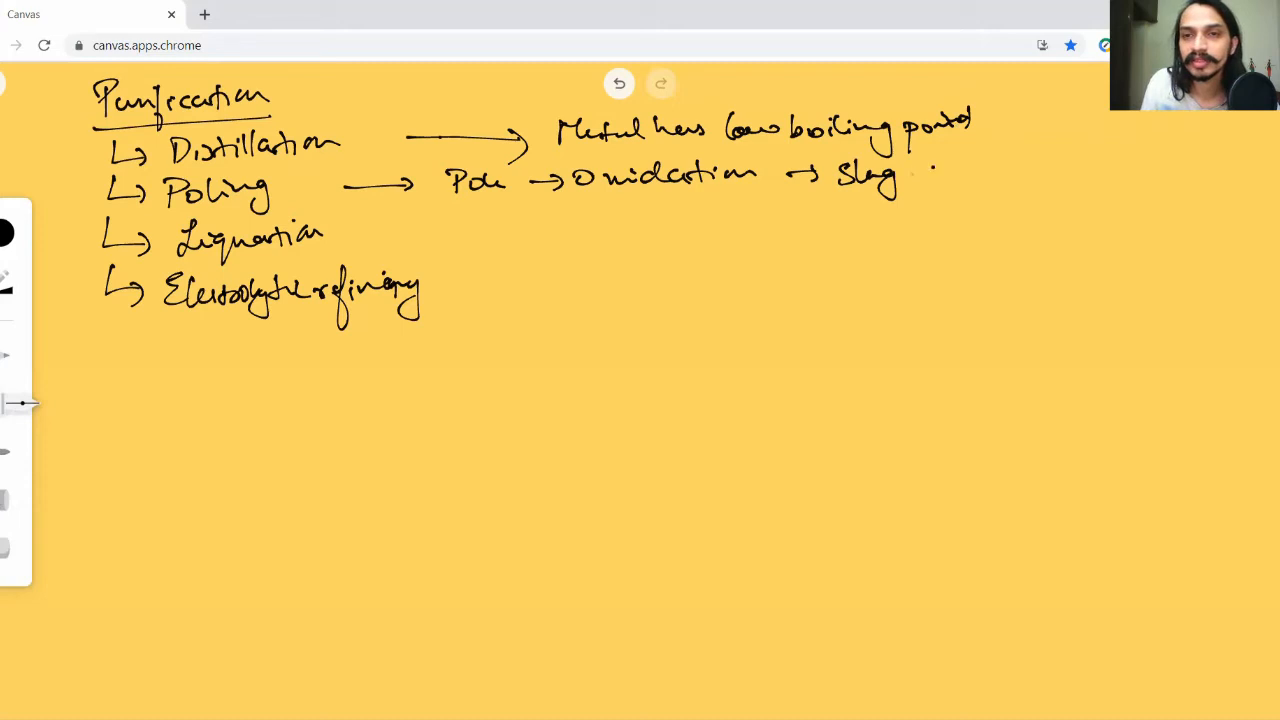
pyautogui.moveTo(905, 172); pyautogui.dragTo(937, 172)
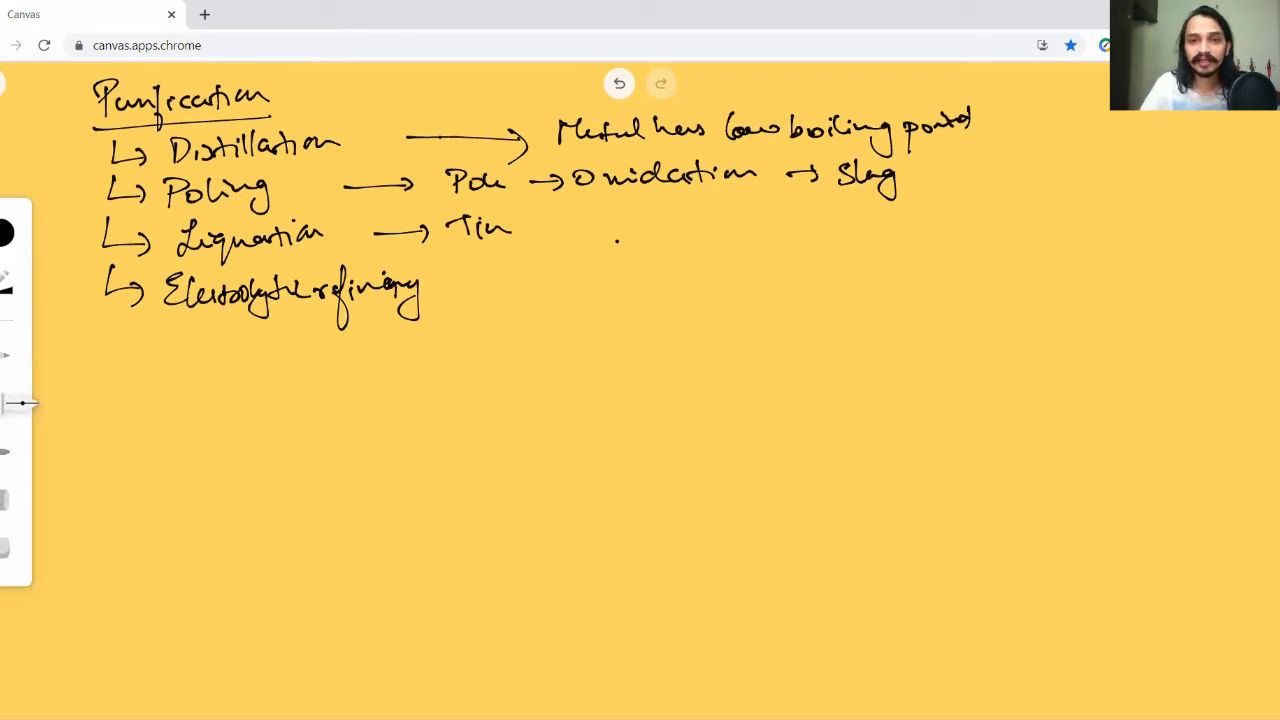
# Step: Sketch a triangular sloping hearth with an impure lump on top and metal running down
pyautogui.moveTo(580, 247); pyautogui.dragTo(745, 210)
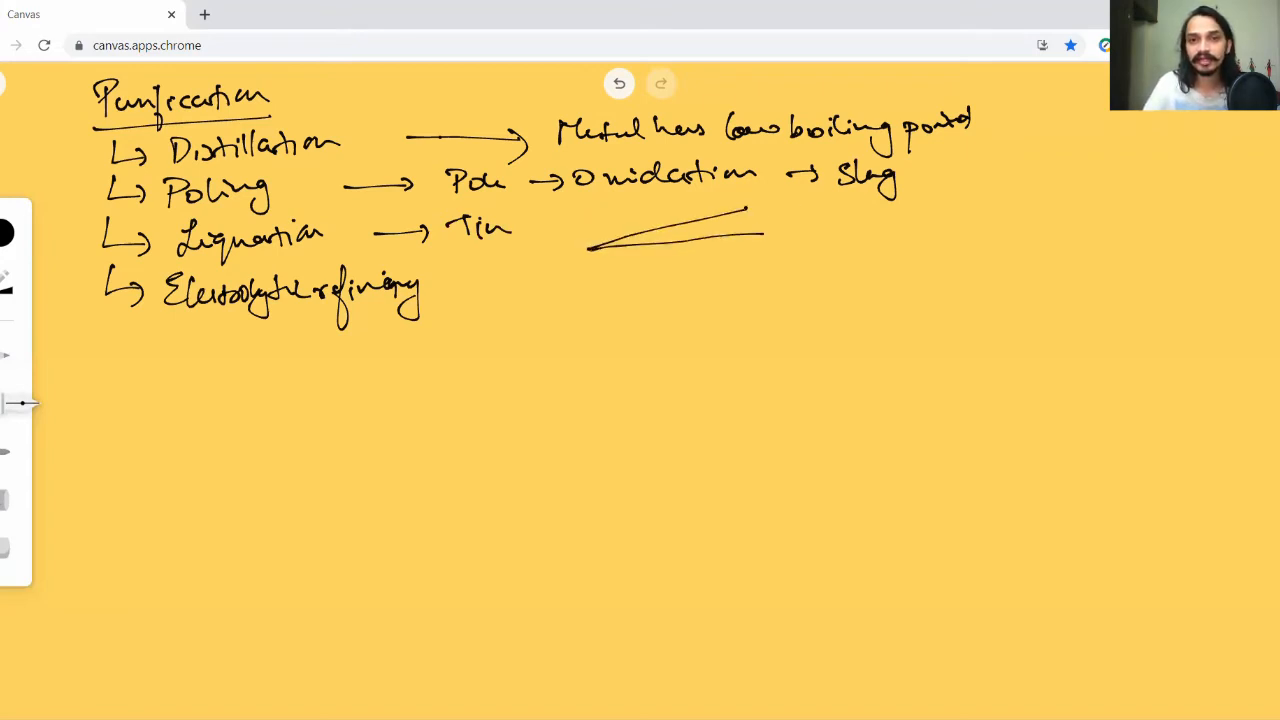
pyautogui.moveTo(745, 210); pyautogui.dragTo(760, 235)
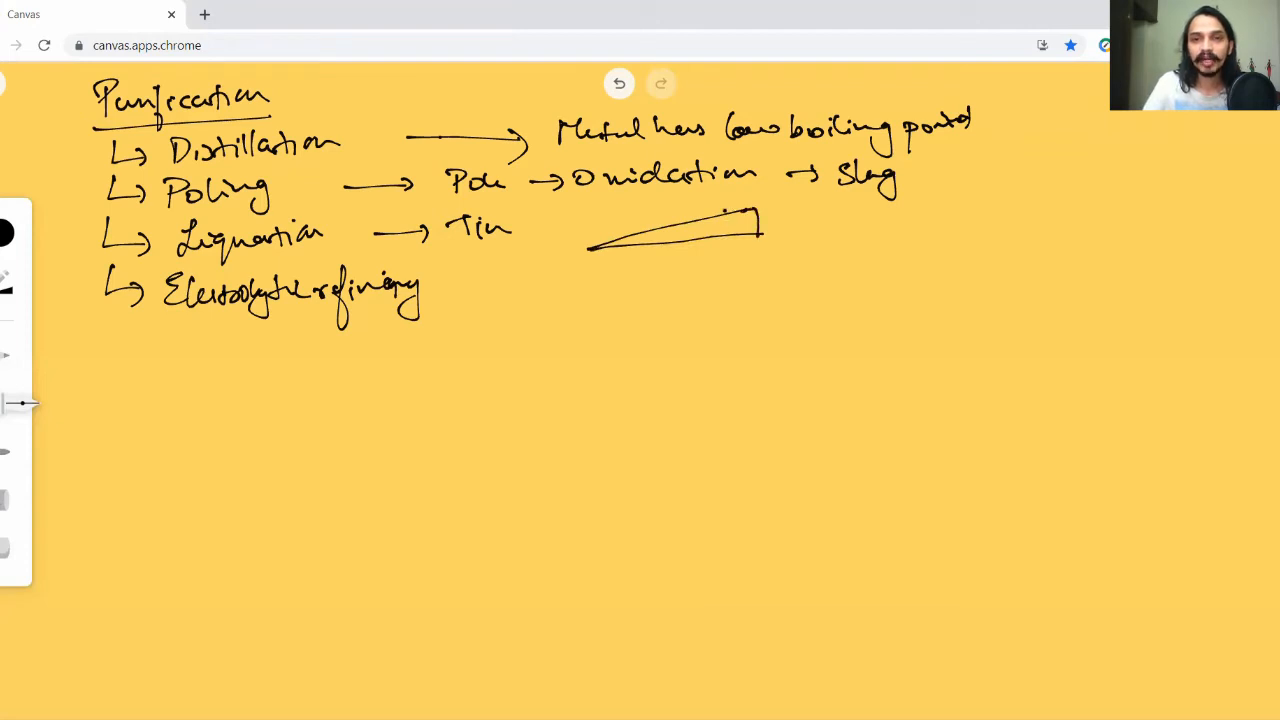
pyautogui.moveTo(730, 215); pyautogui.dragTo(750, 220)
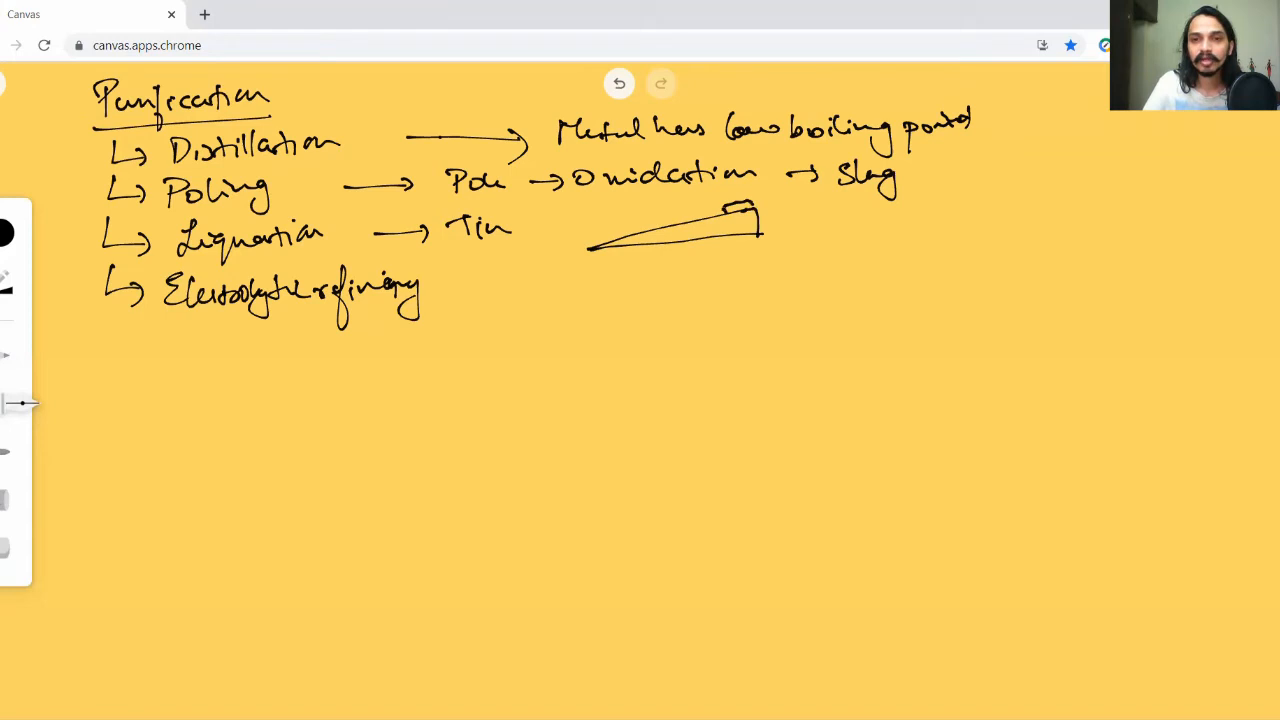
pyautogui.moveTo(685, 218); pyautogui.dragTo(728, 212)
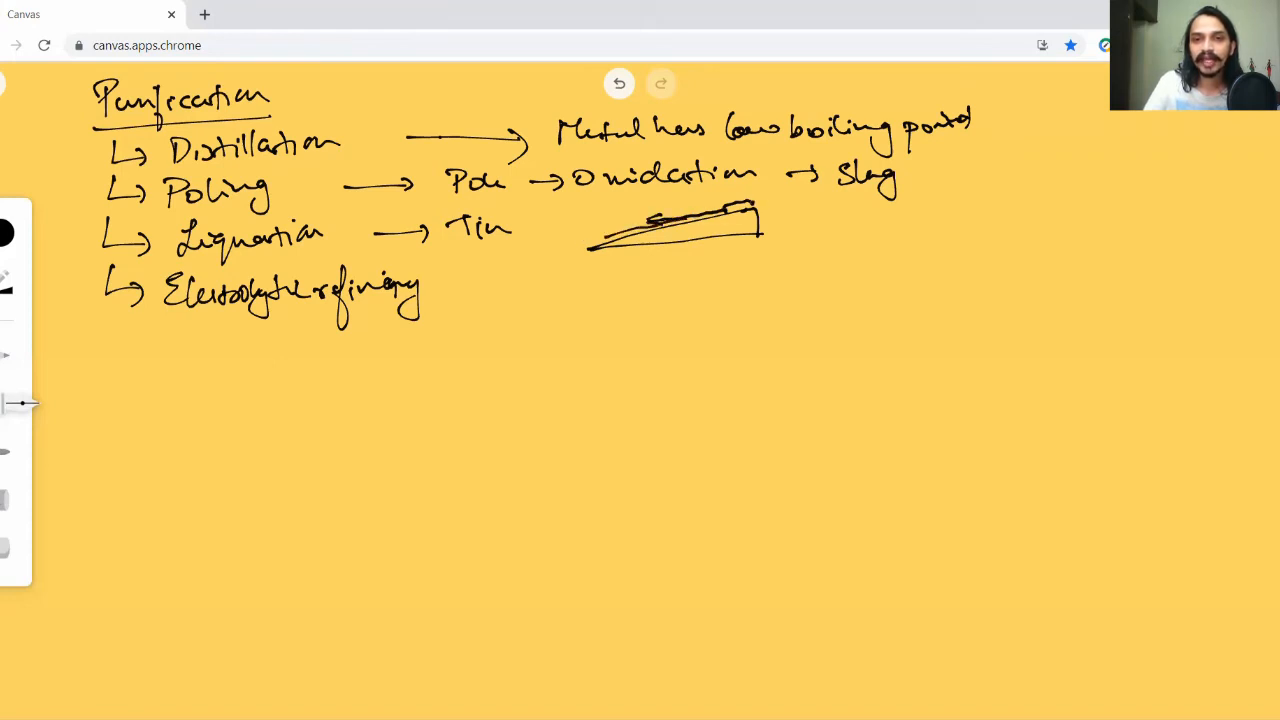
# Step: Label the Impurity and Pure metal, and add an arrow after Electrolytic refining
pyautogui.moveTo(760, 205); pyautogui.dragTo(830, 215)
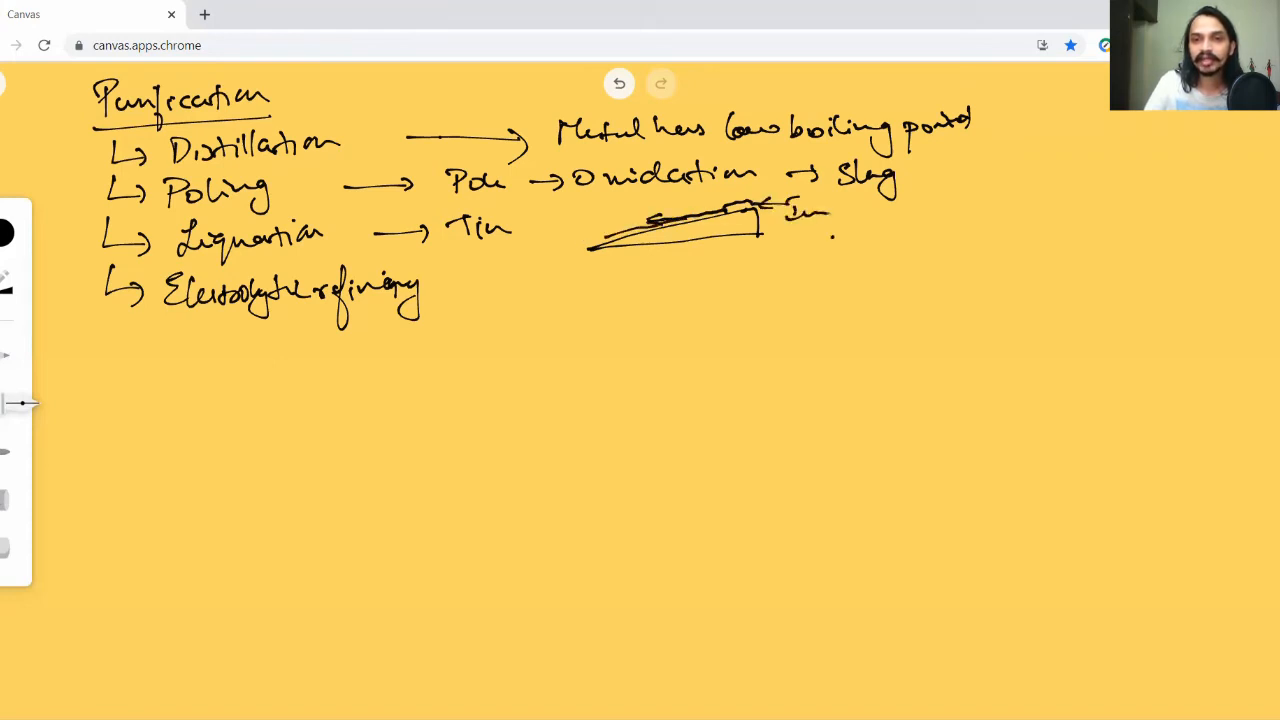
pyautogui.moveTo(795, 215); pyautogui.dragTo(890, 215)
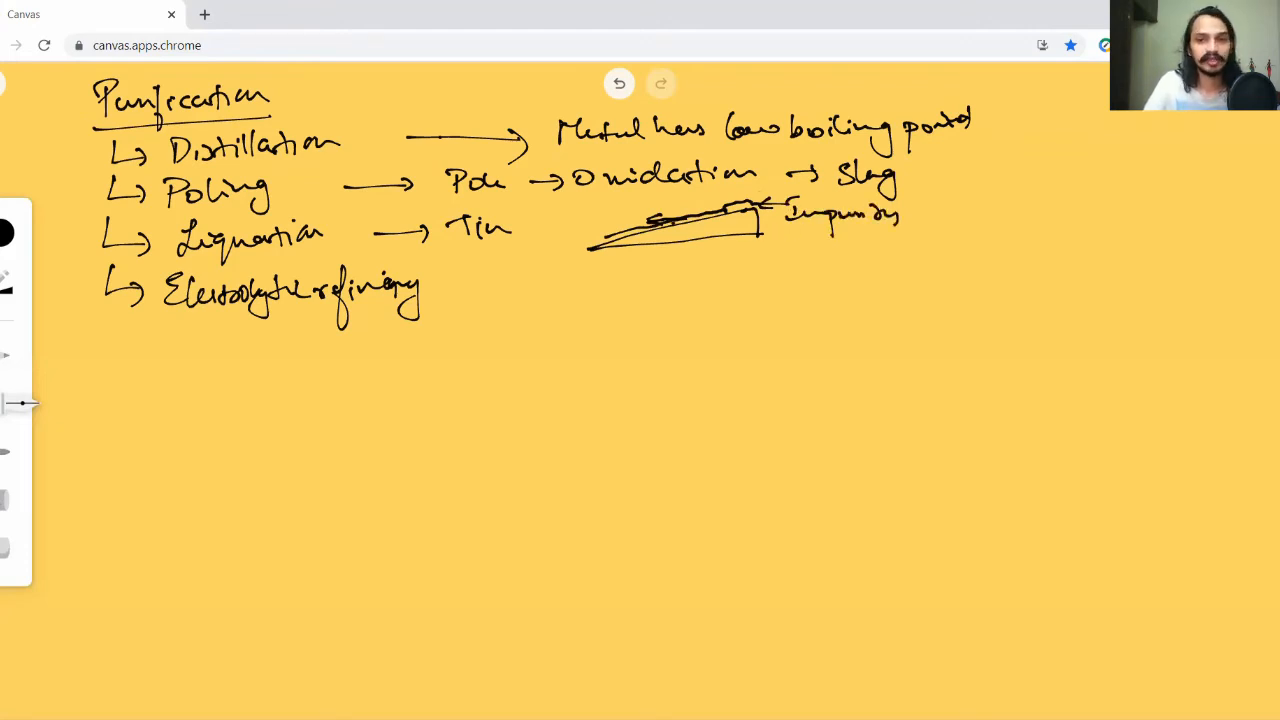
pyautogui.moveTo(575, 215); pyautogui.dragTo(615, 225)
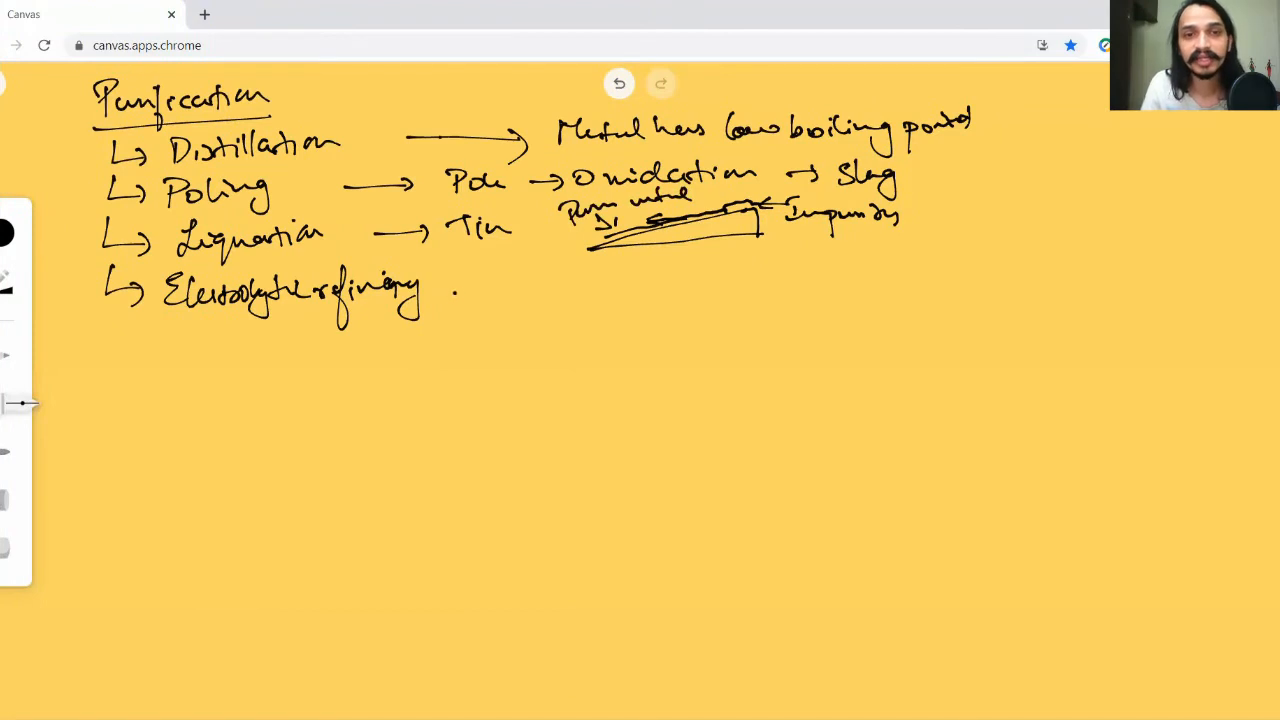
pyautogui.moveTo(455, 290); pyautogui.dragTo(505, 285)
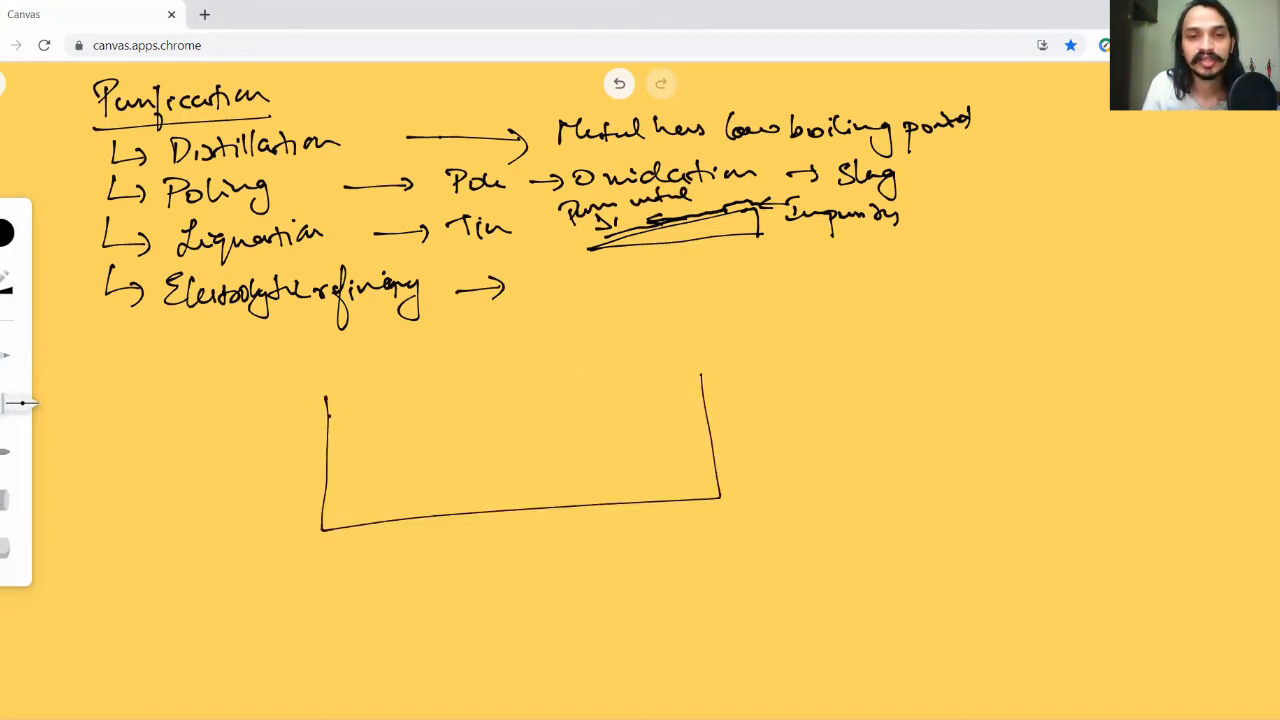
# Step: Fill the tank with electrolyte and add two electrodes joined by wires
pyautogui.moveTo(327, 422); pyautogui.dragTo(703, 418)
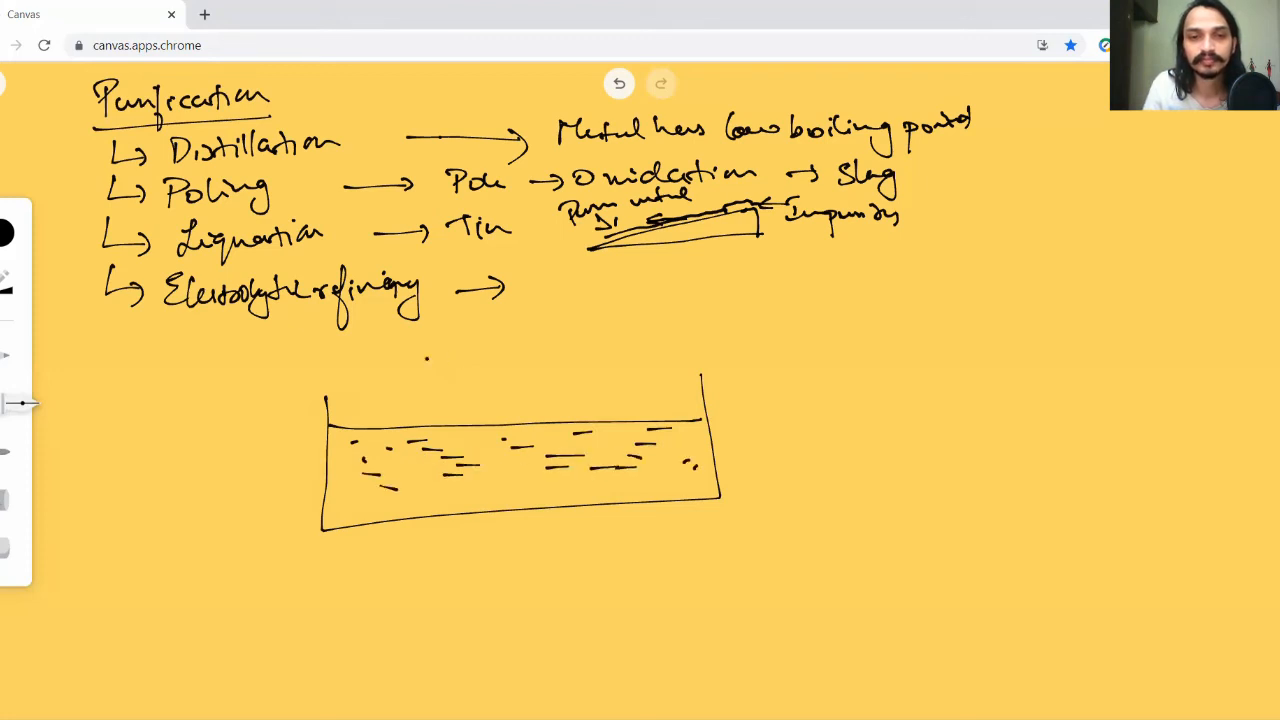
pyautogui.moveTo(440, 375); pyautogui.dragTo(440, 470)
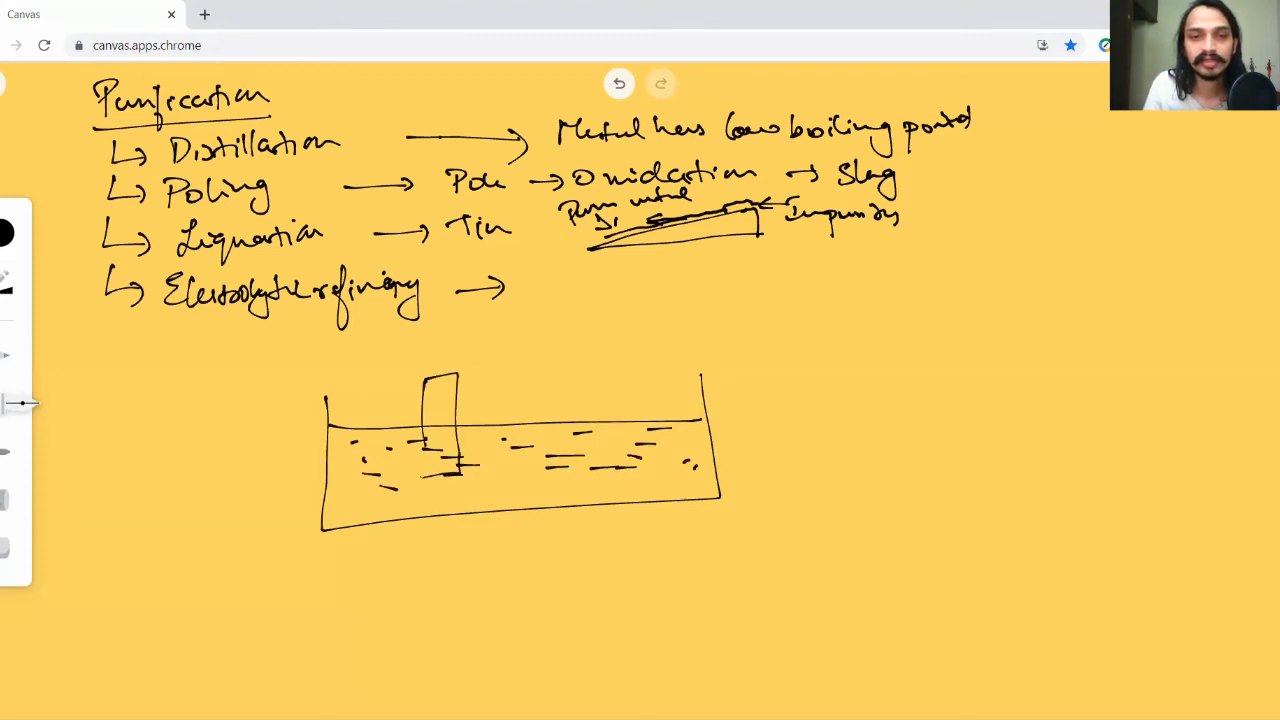
pyautogui.moveTo(605, 360); pyautogui.dragTo(650, 460)
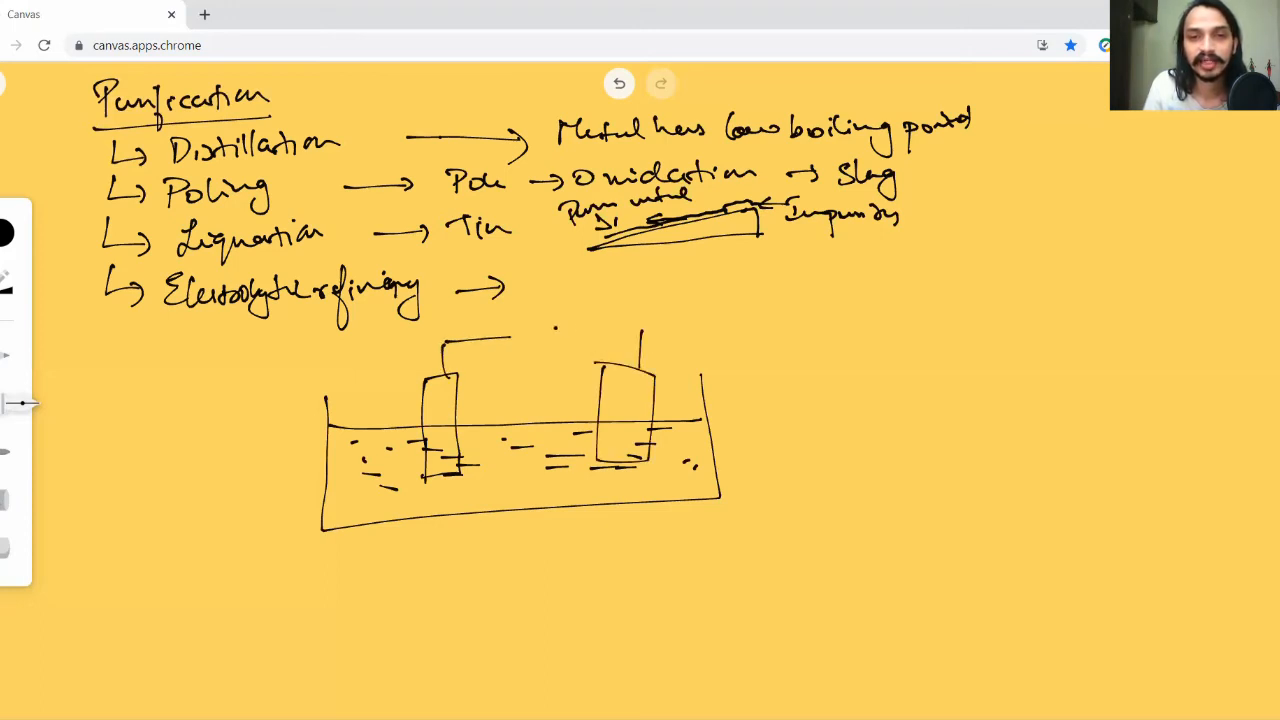
# Step: Mark the electrodes + and −, and label Impure metal, Pure metal and Salt
pyautogui.moveTo(555, 328); pyautogui.dragTo(648, 323)
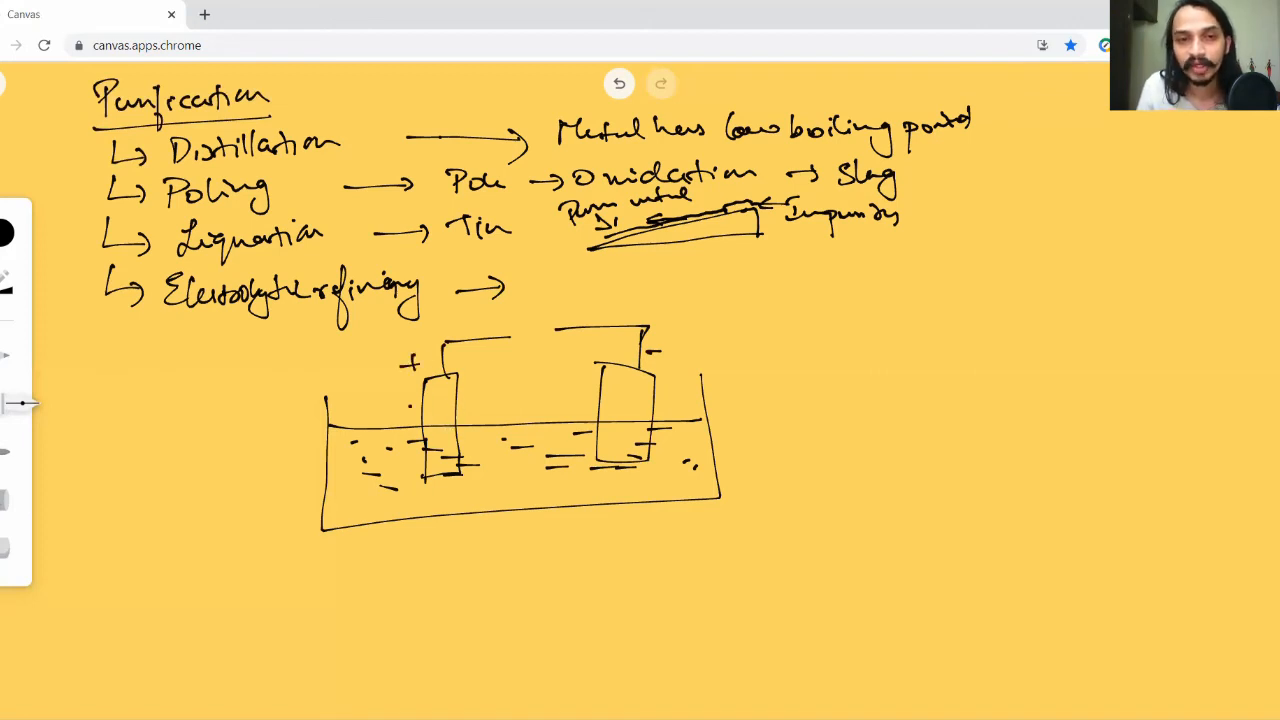
pyautogui.moveTo(338, 395); pyautogui.dragTo(352, 410)
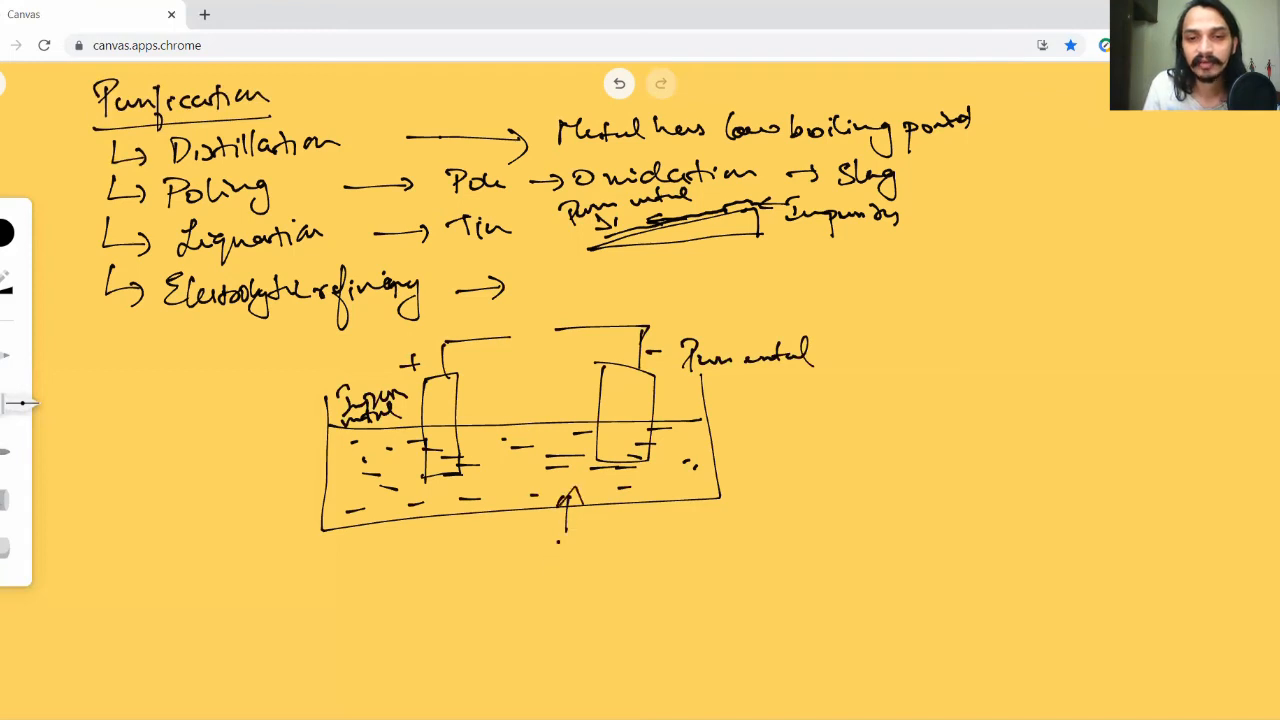
pyautogui.write('Salt a')
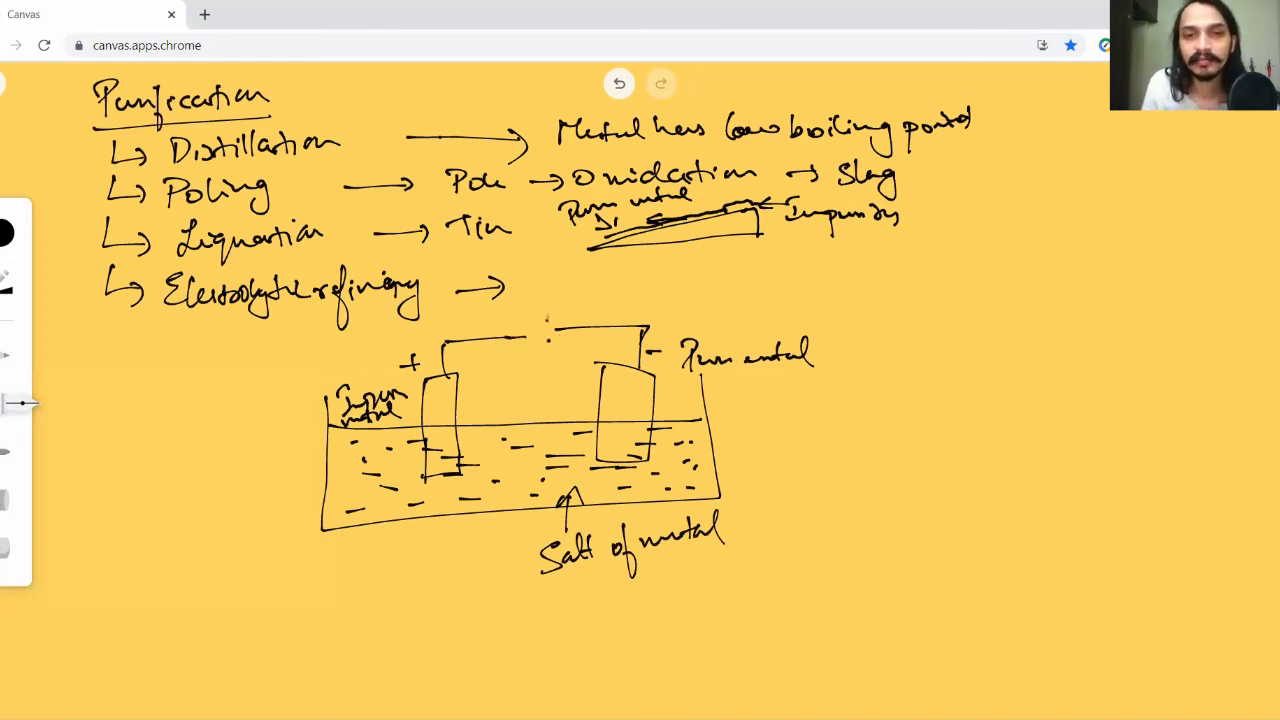
# Step: Add a battery to the circuit and write Cu → Cu²⁺ + 2e⁻ and Cu²⁺ + 2e⁻ → Cu
pyautogui.moveTo(525, 330); pyautogui.dragTo(570, 330)
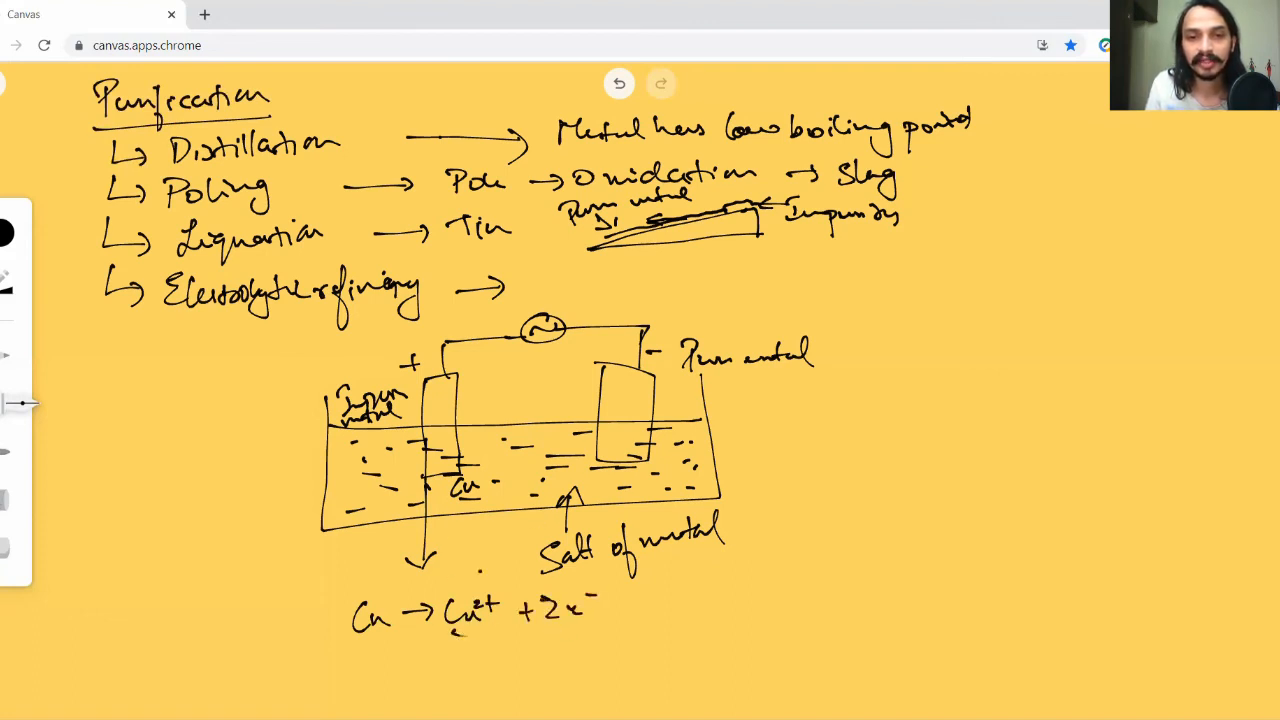
pyautogui.moveTo(435, 595); pyautogui.dragTo(505, 615)
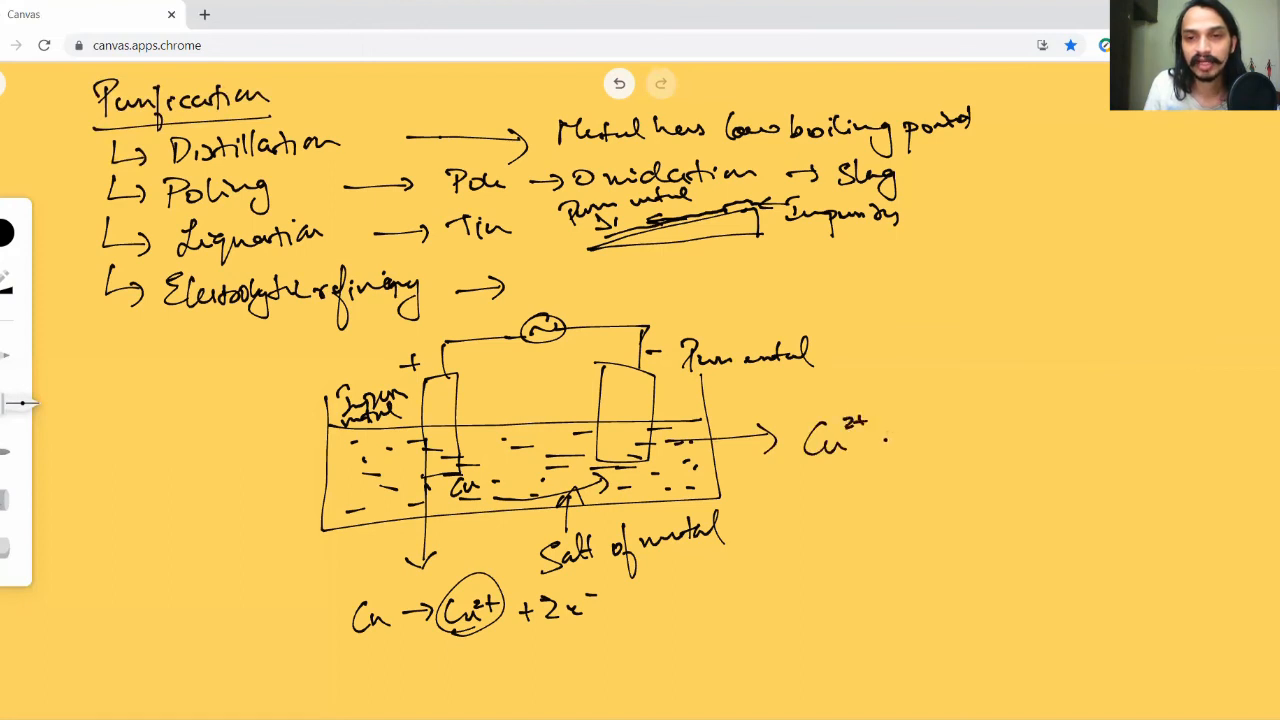
pyautogui.moveTo(880, 440); pyautogui.dragTo(960, 440)
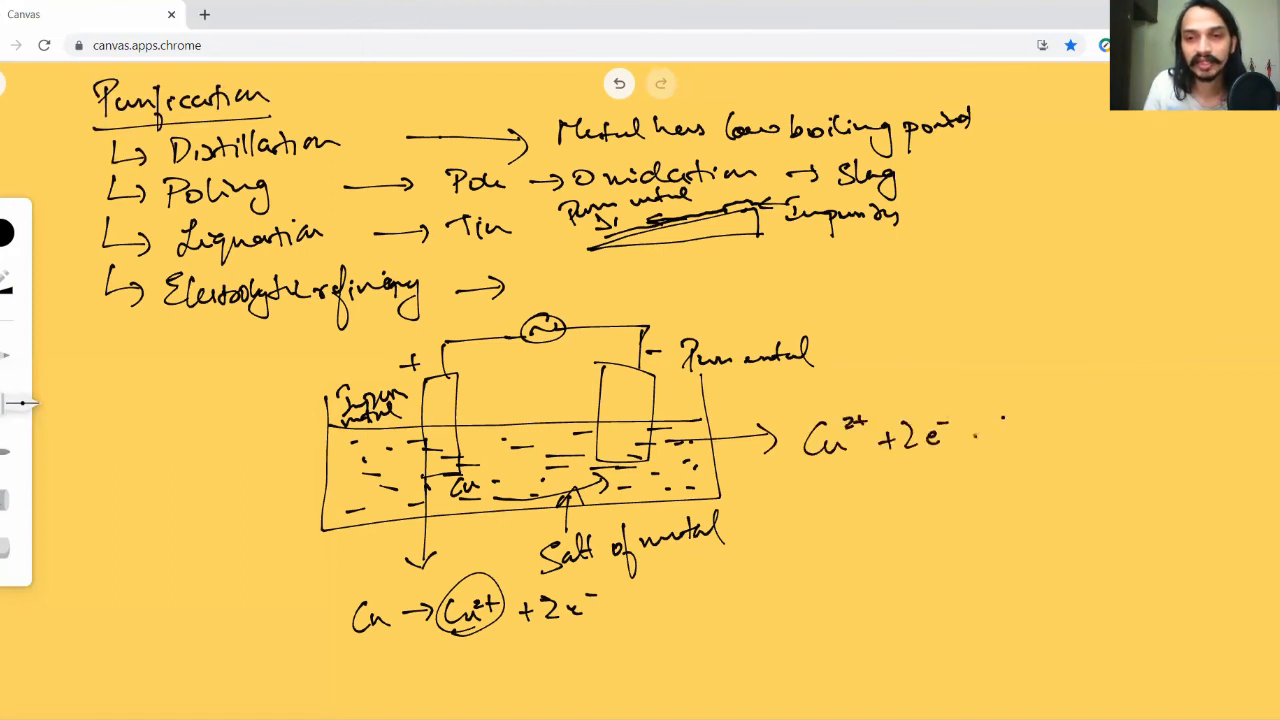
pyautogui.moveTo(975, 435); pyautogui.dragTo(1065, 435)
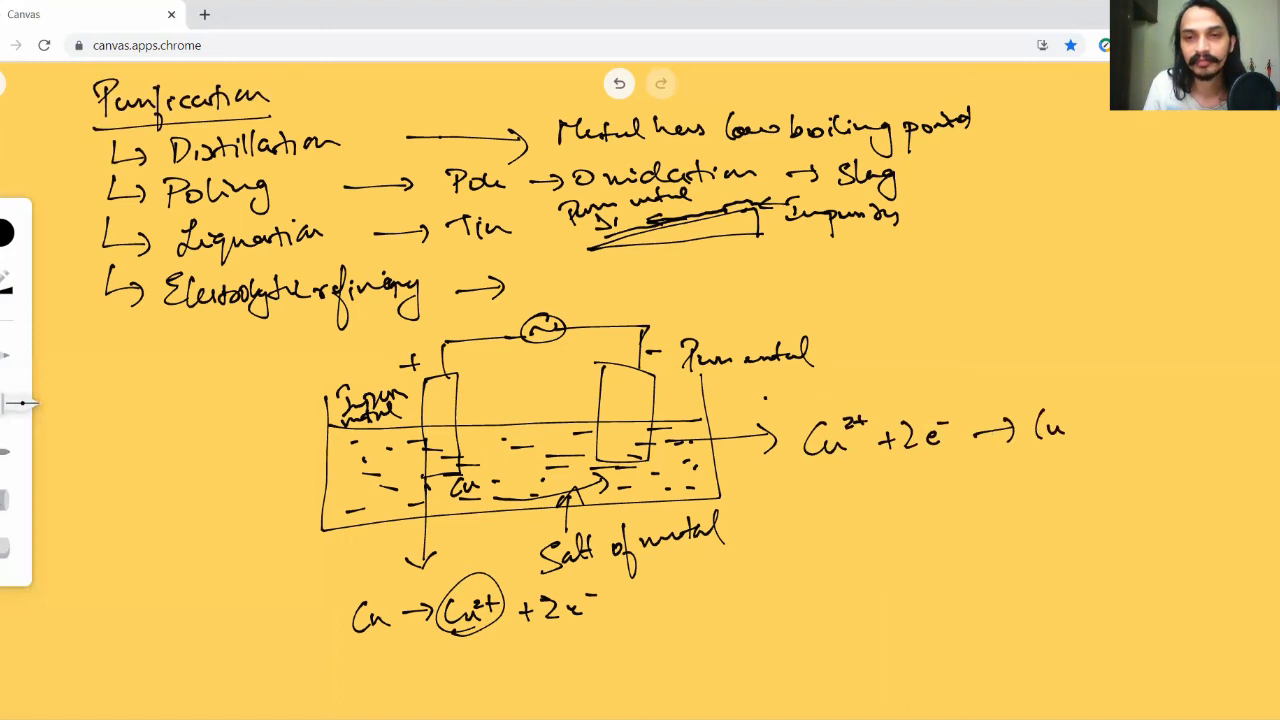